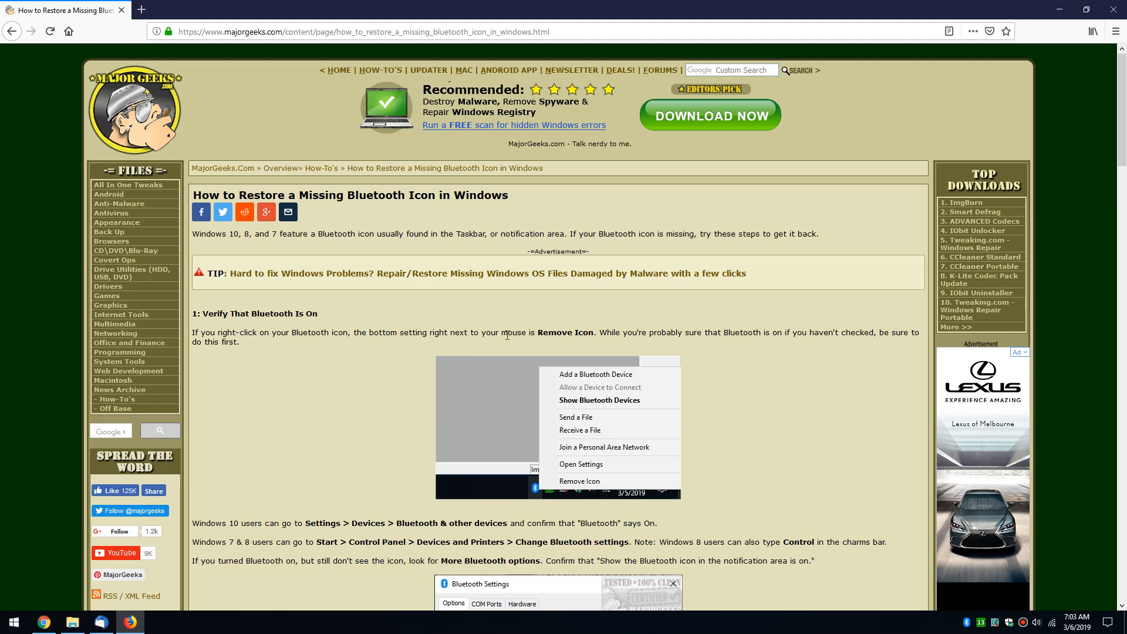
mouse_move(441, 284)
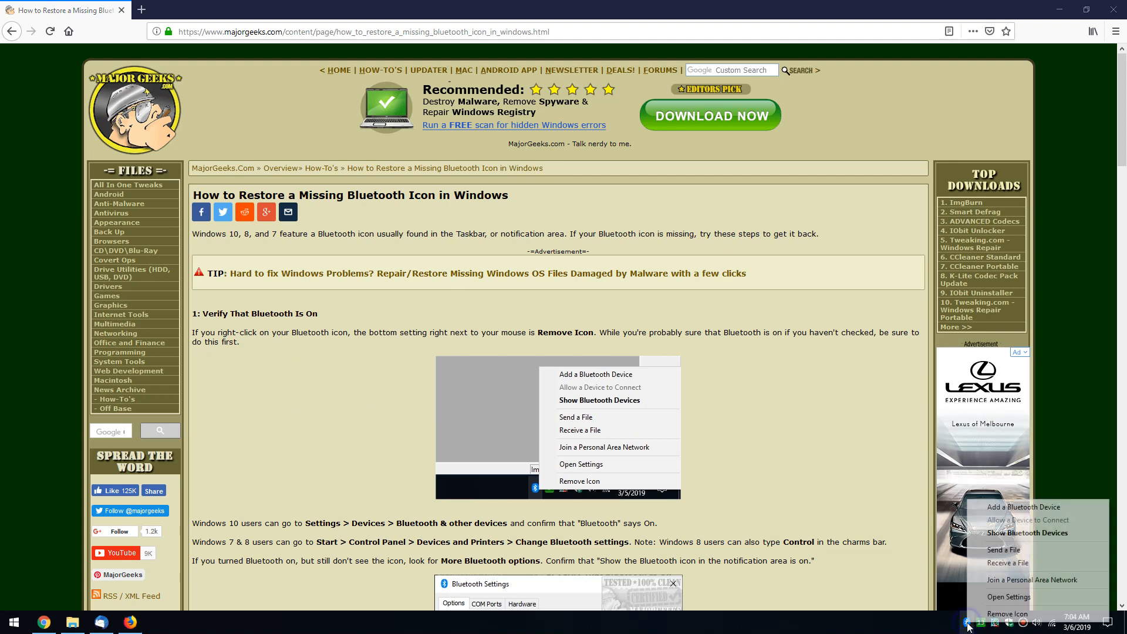
mouse_move(1008, 612)
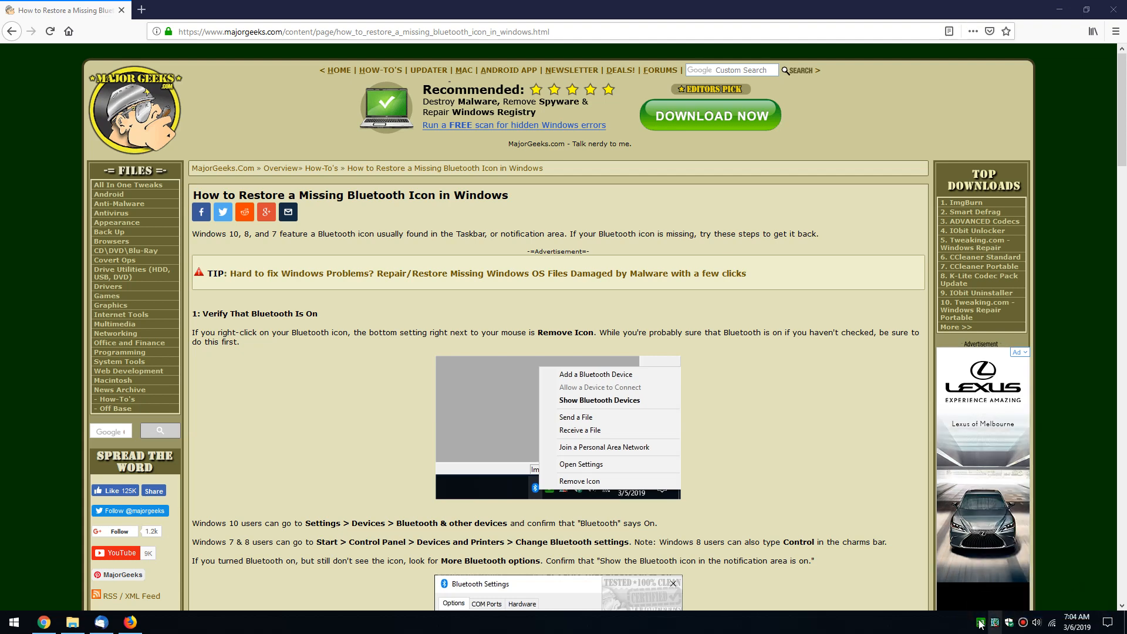
mouse_move(824, 540)
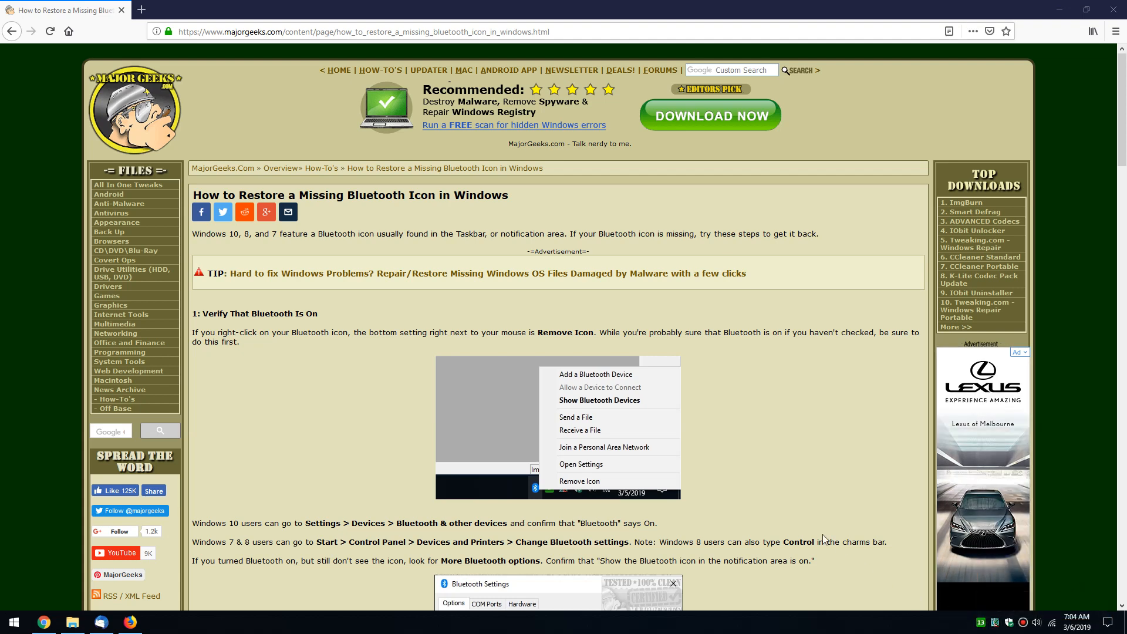
mouse_move(769, 495)
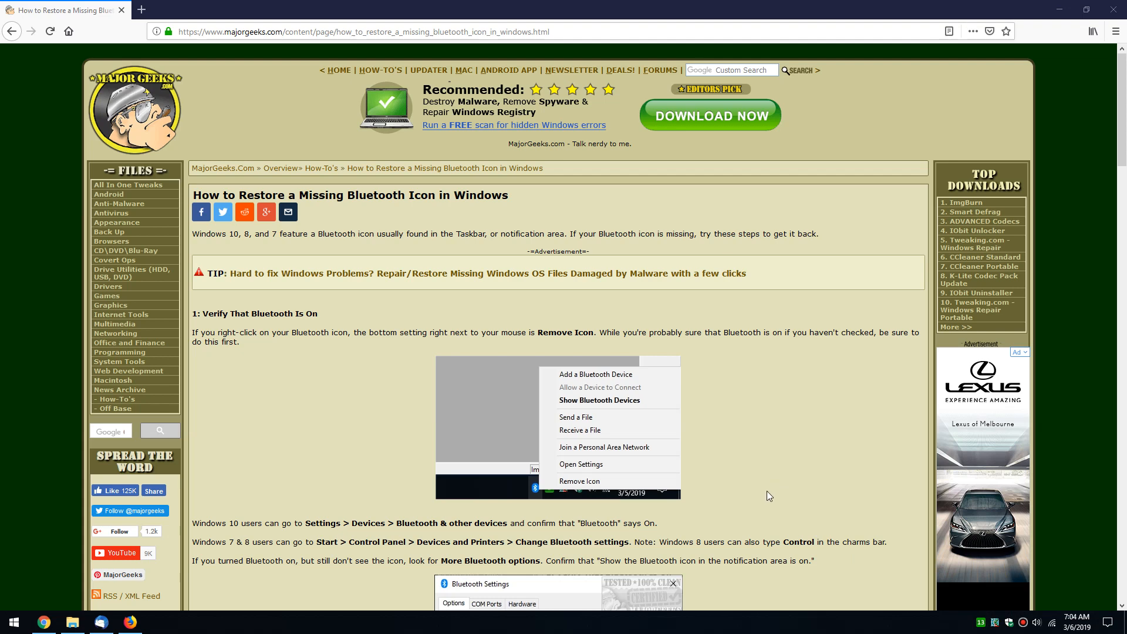
mouse_move(494, 482)
type("blue")
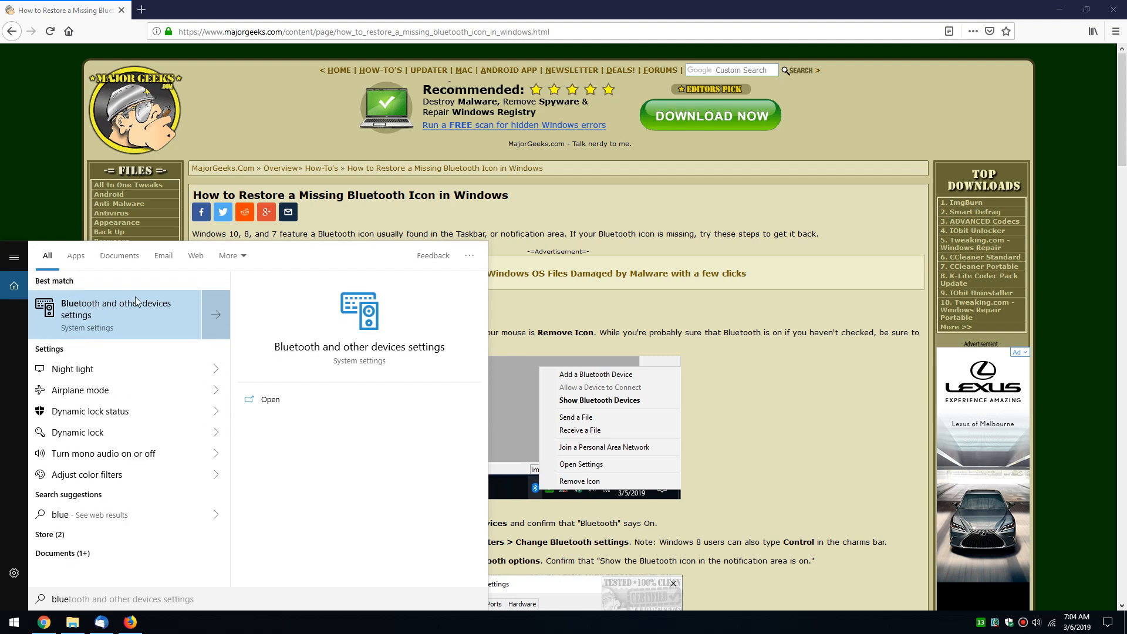
mouse_move(153, 322)
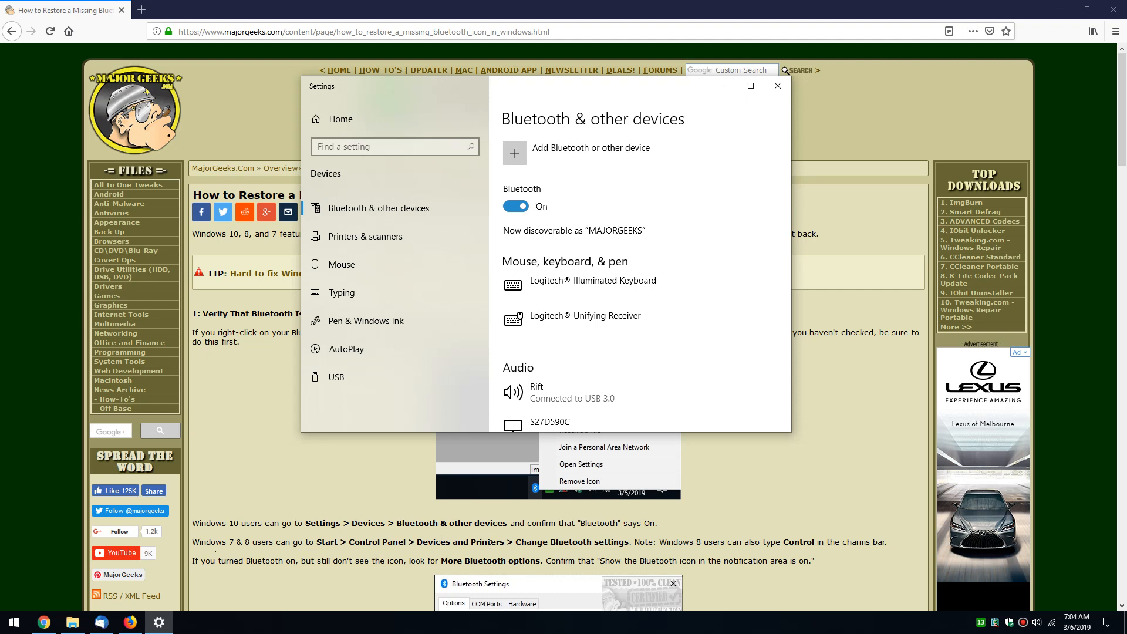
mouse_move(729, 584)
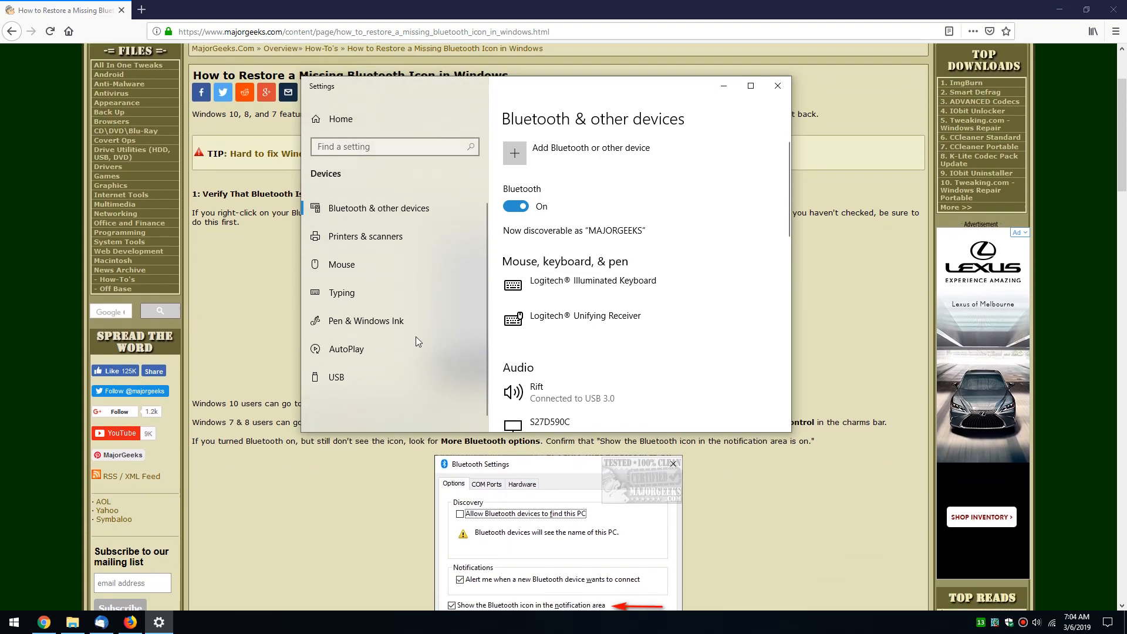
- Scroll the Bluetooth & other devices page down to the Related settings links
scroll("down", 3)
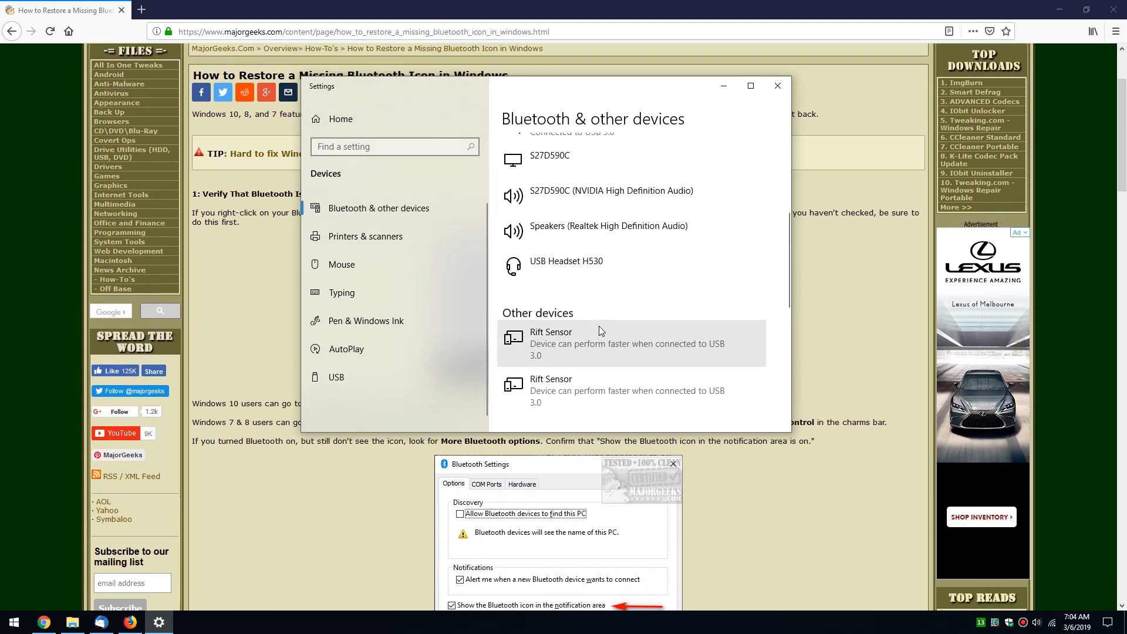
scroll("down", 3)
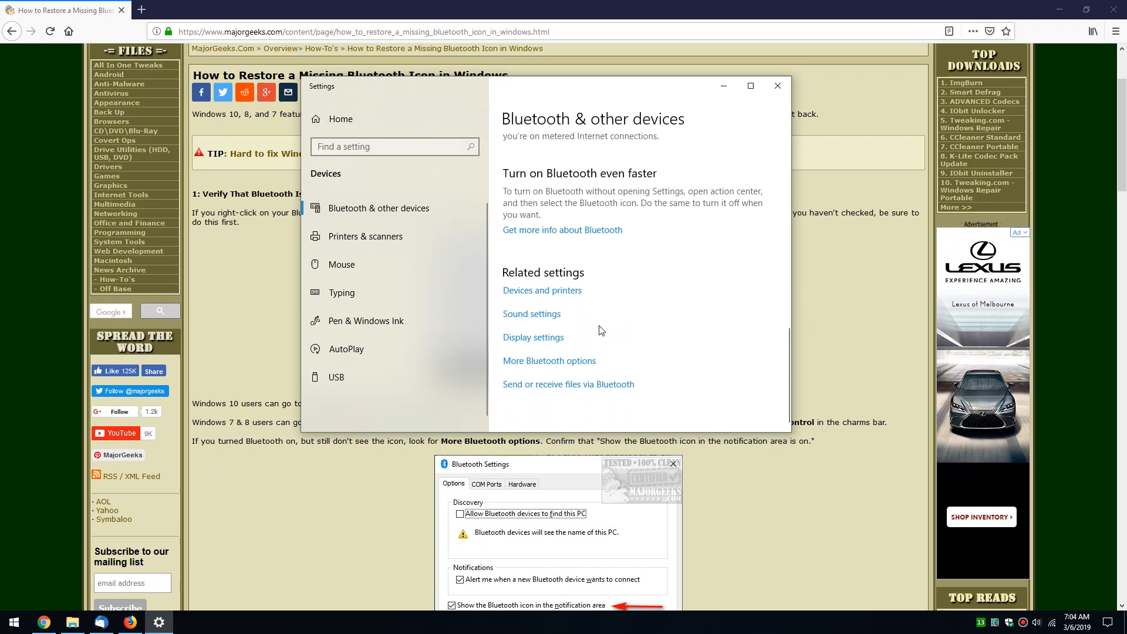
mouse_move(564, 366)
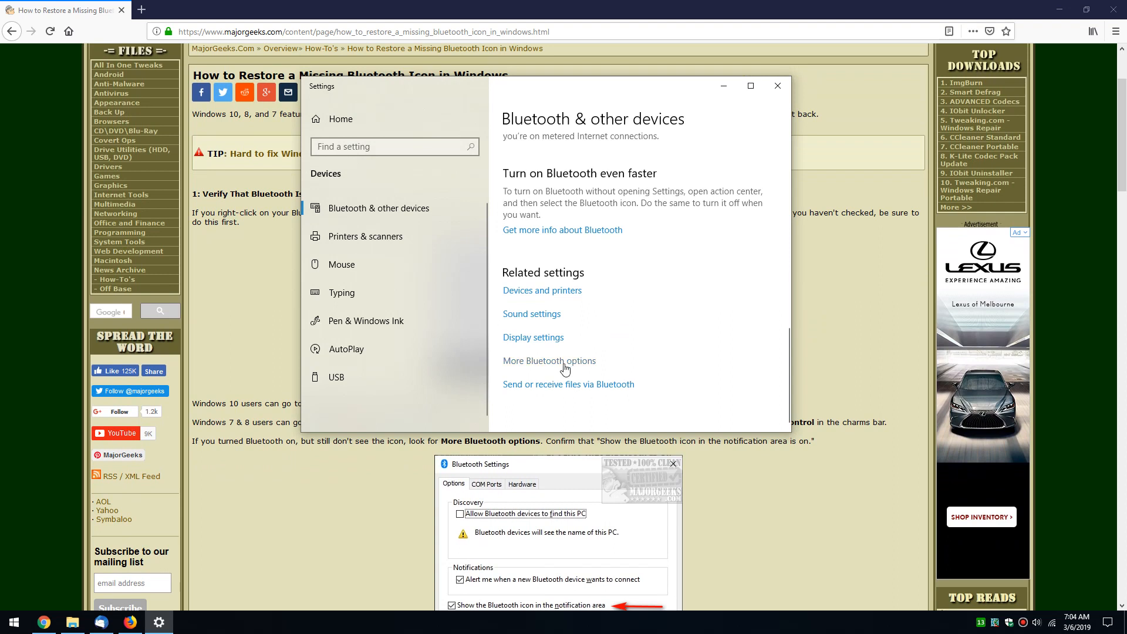
mouse_move(492, 553)
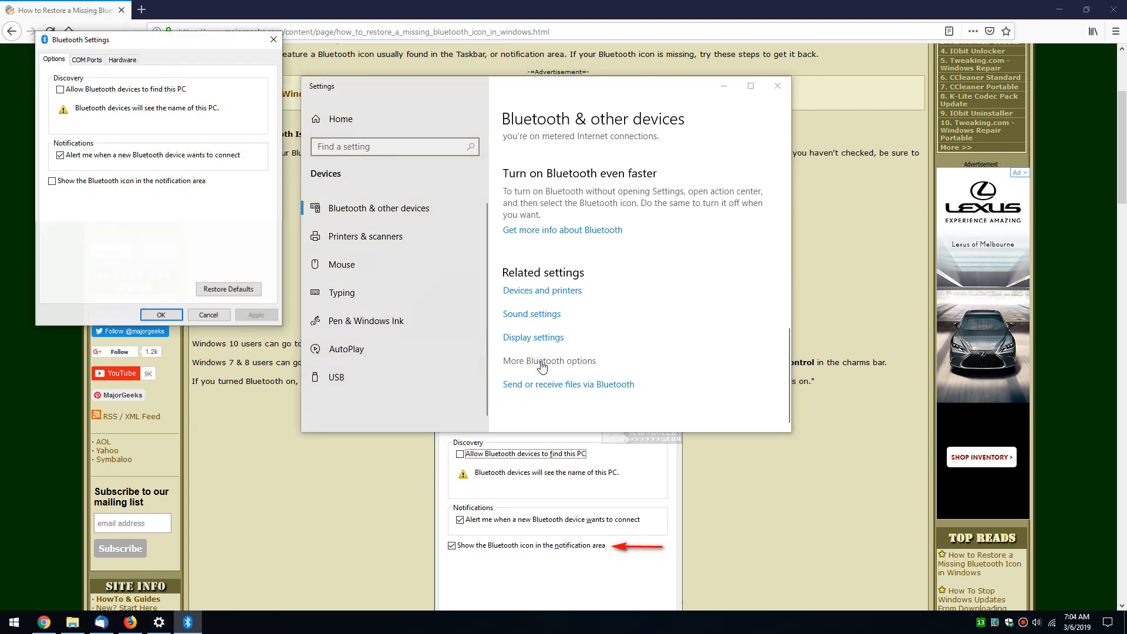
- Enable 'Show the Bluetooth icon in the notification area', confirm with OK and close Settings
left_click(52, 181)
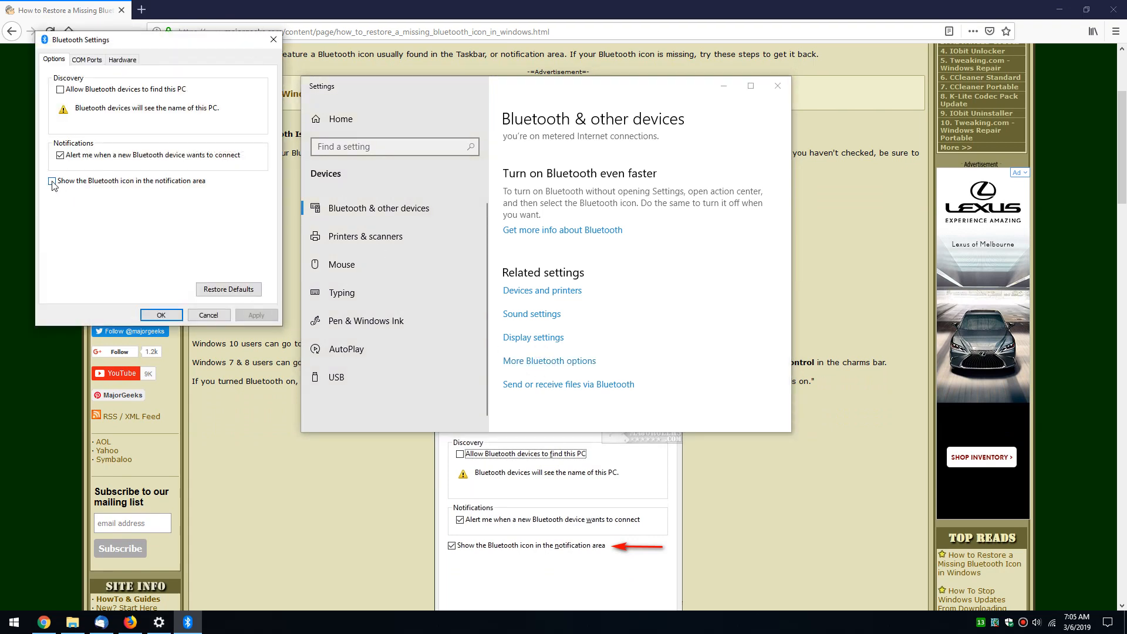
left_click(52, 181)
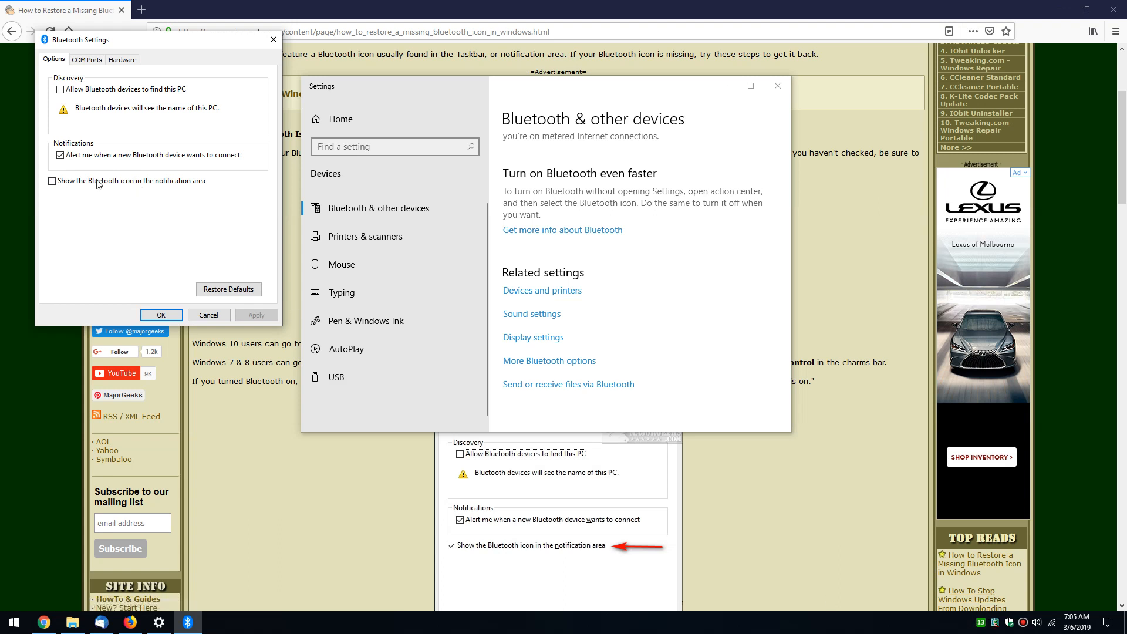
left_click(52, 181)
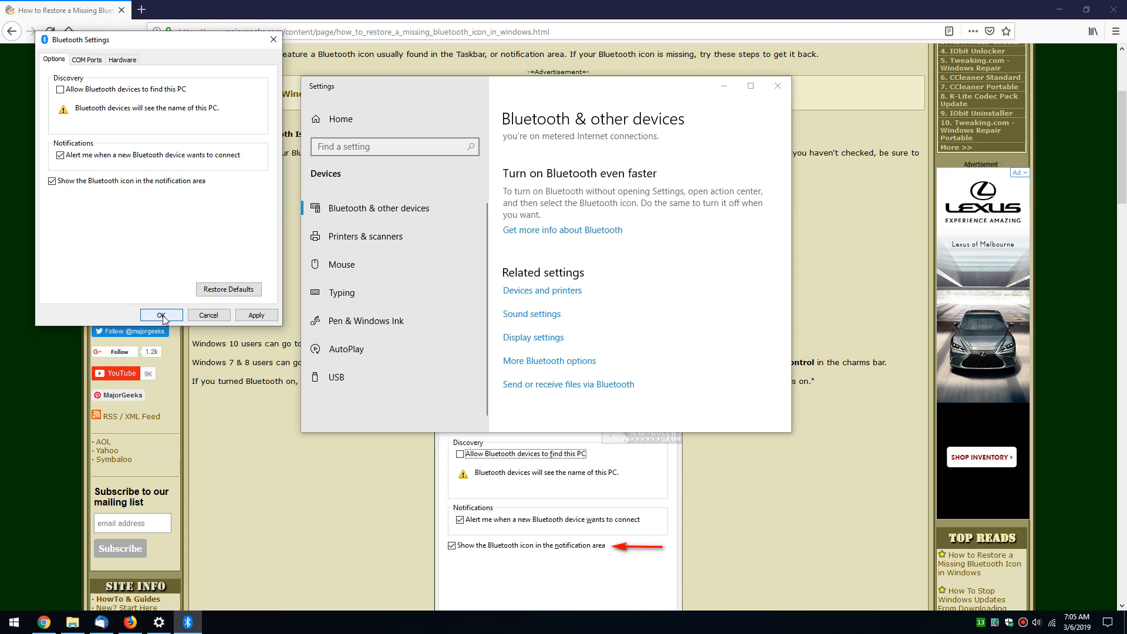
left_click(161, 314)
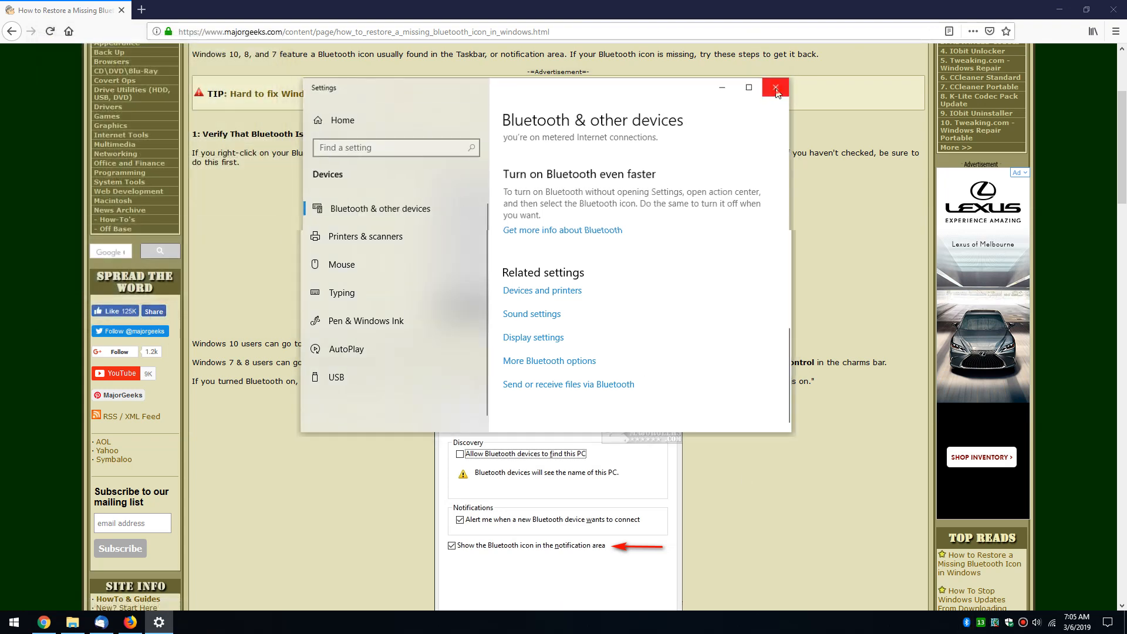
left_click(775, 88)
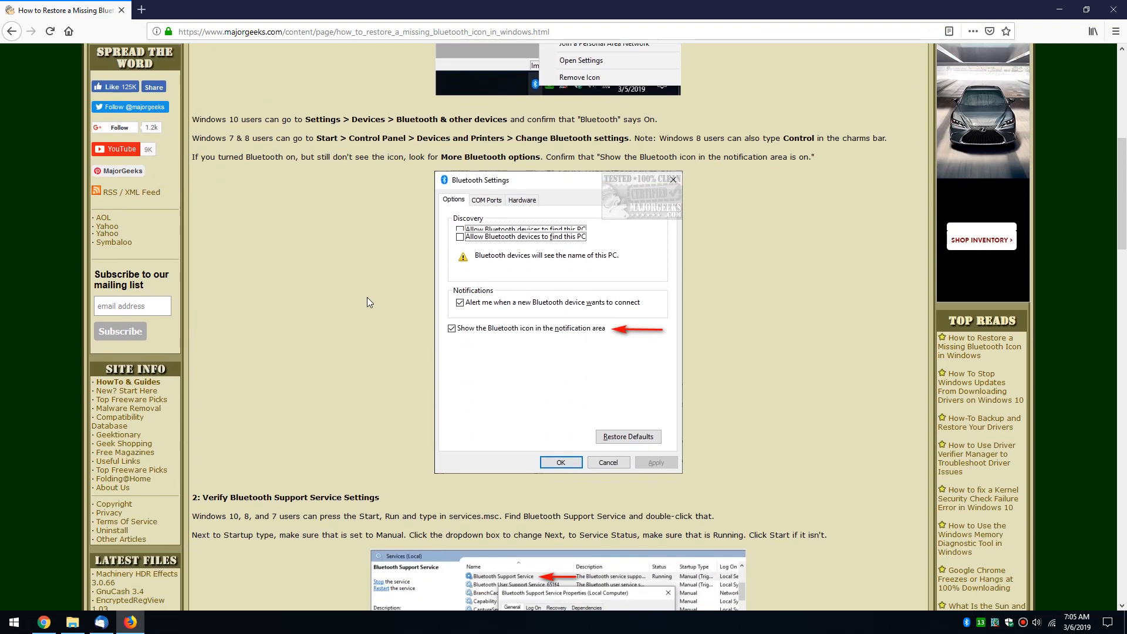
- Move to the guide's step 2 and launch the Services console via Run with 'services'
scroll("down", 3)
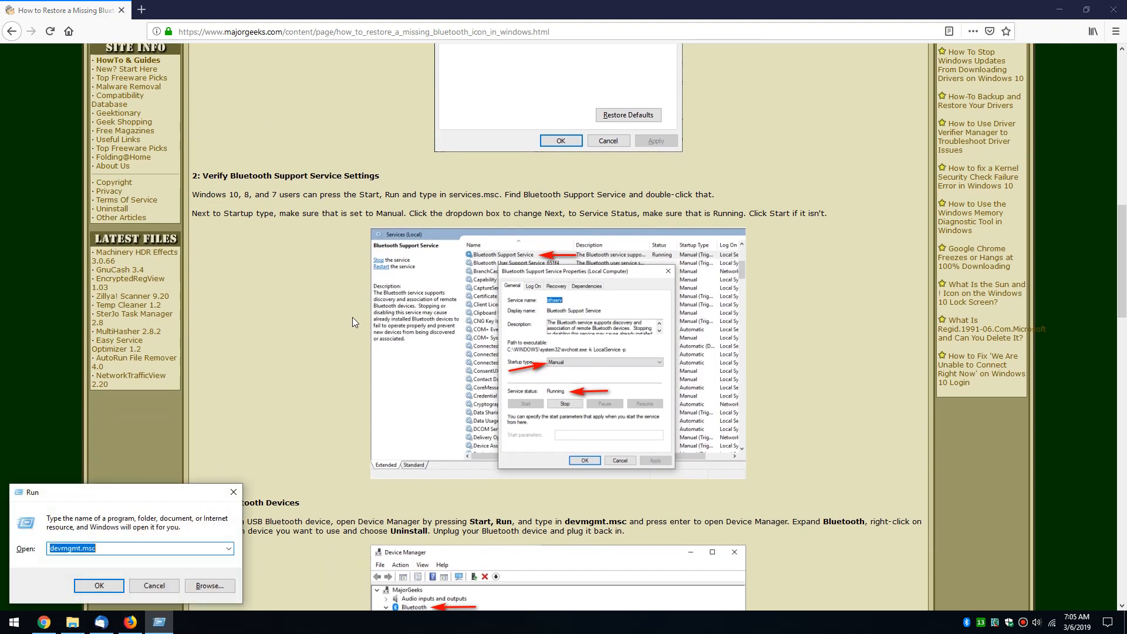
type("services")
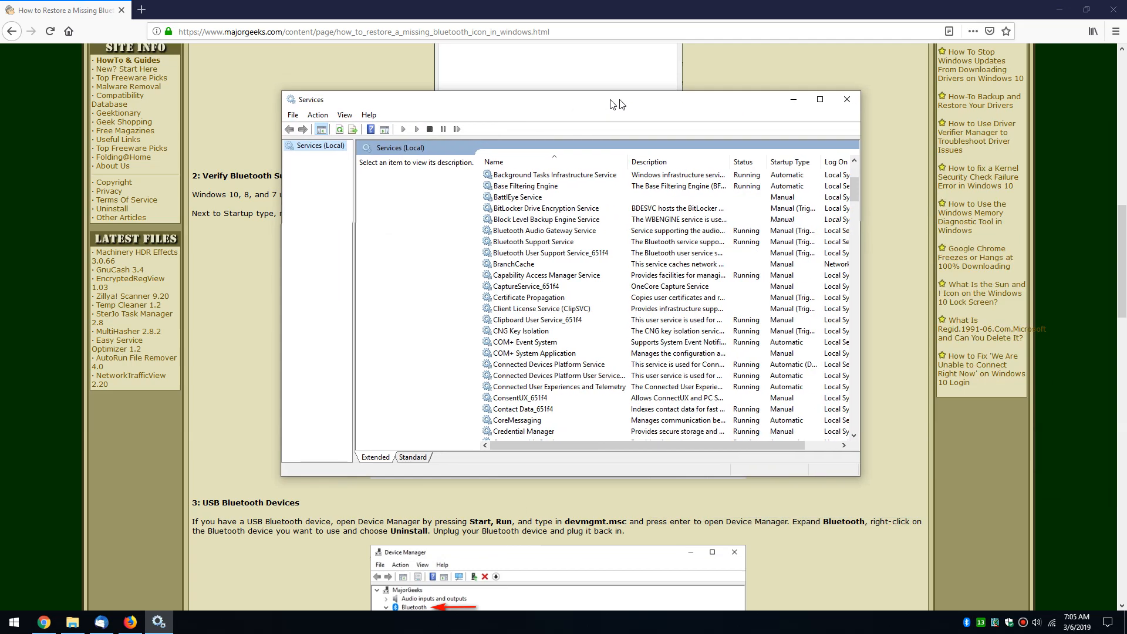
- Check Bluetooth Support Service properties, keep Startup type Manual while Running, and confirm with OK
left_click(544, 242)
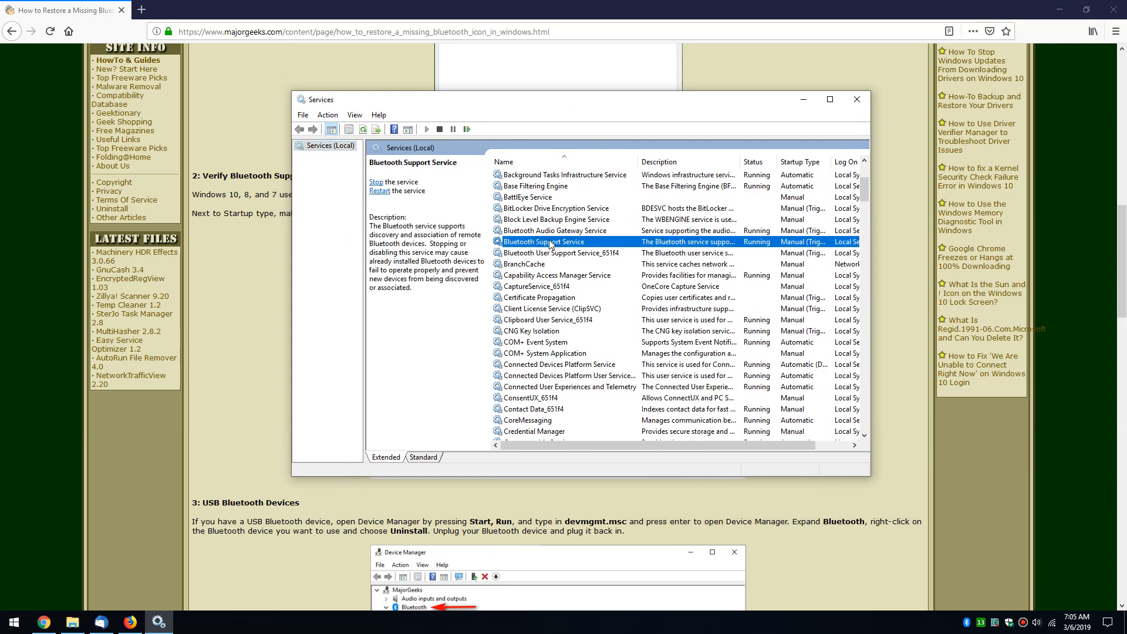
double_click(544, 242)
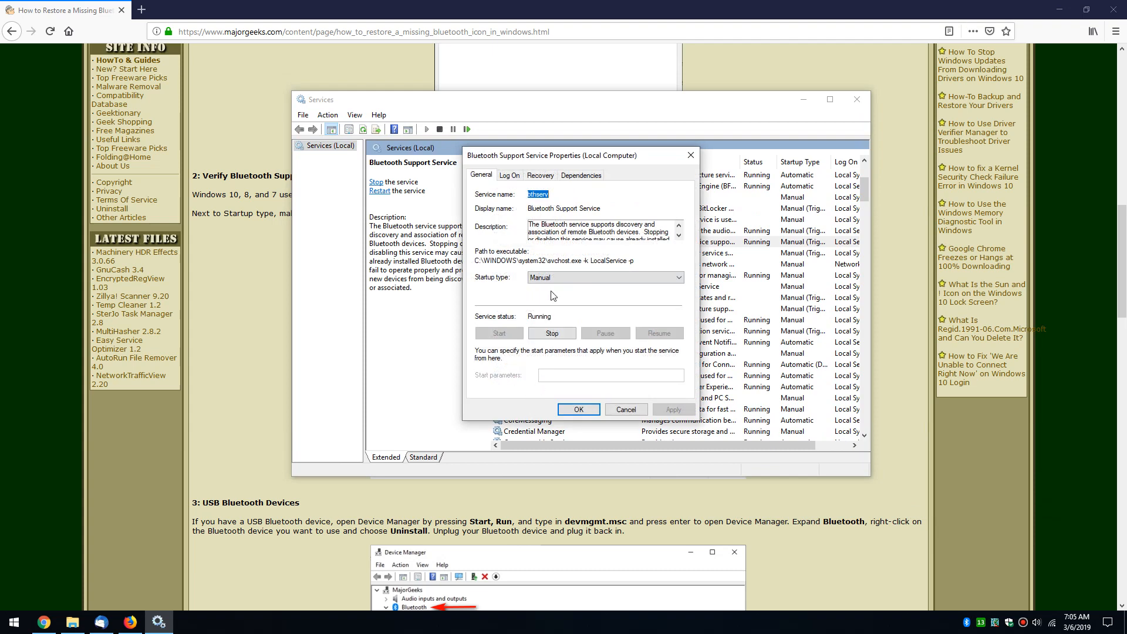
left_click(675, 277)
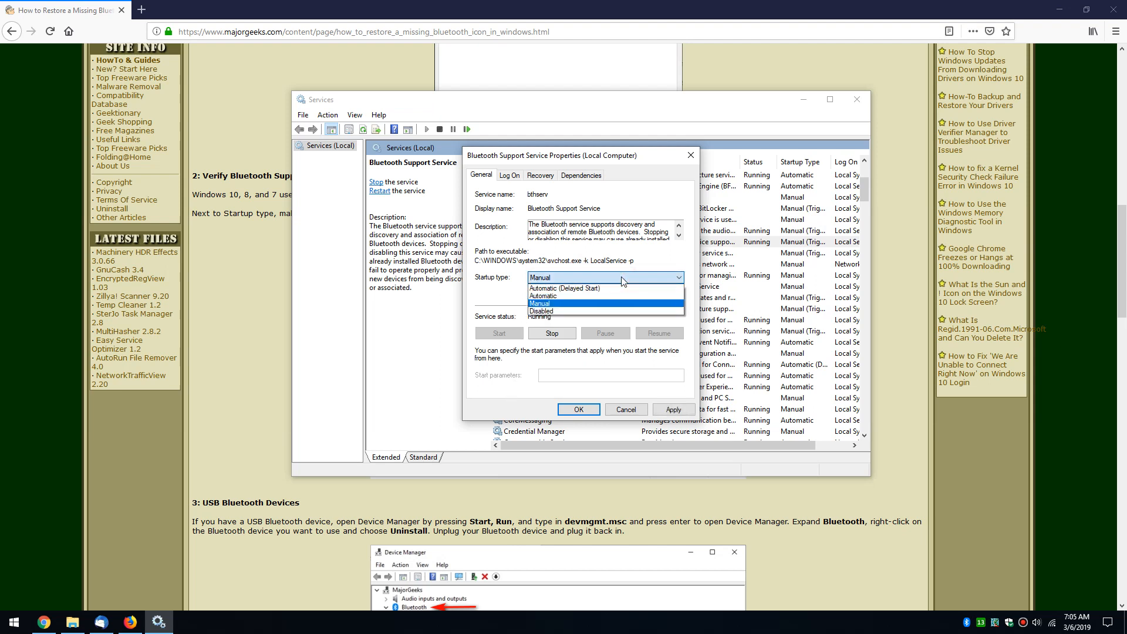
left_click(538, 303)
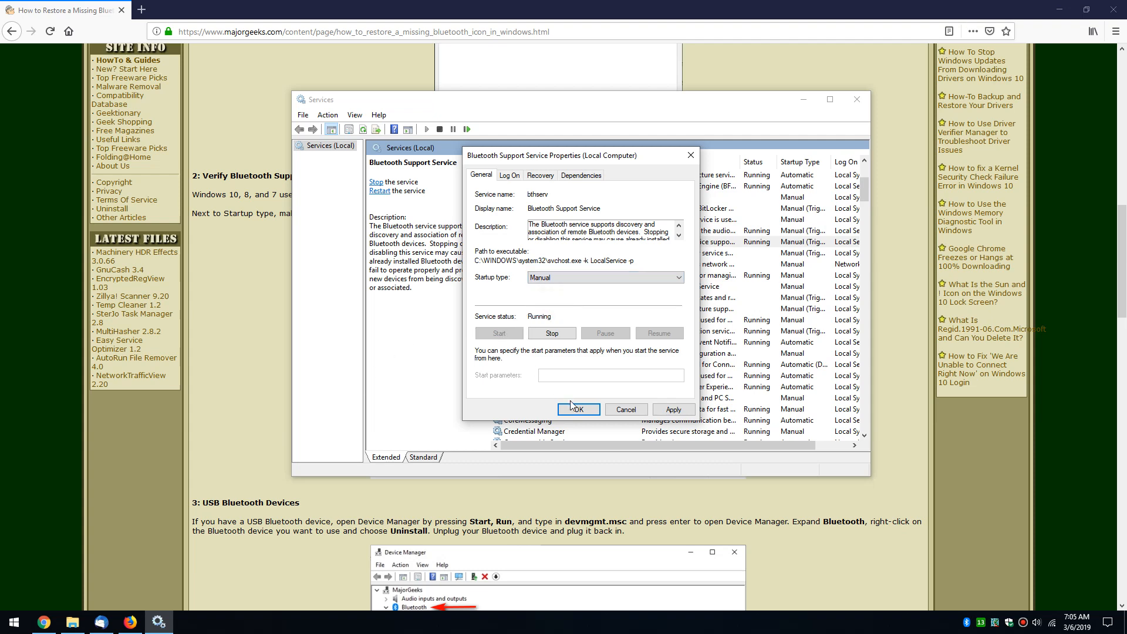
left_click(578, 408)
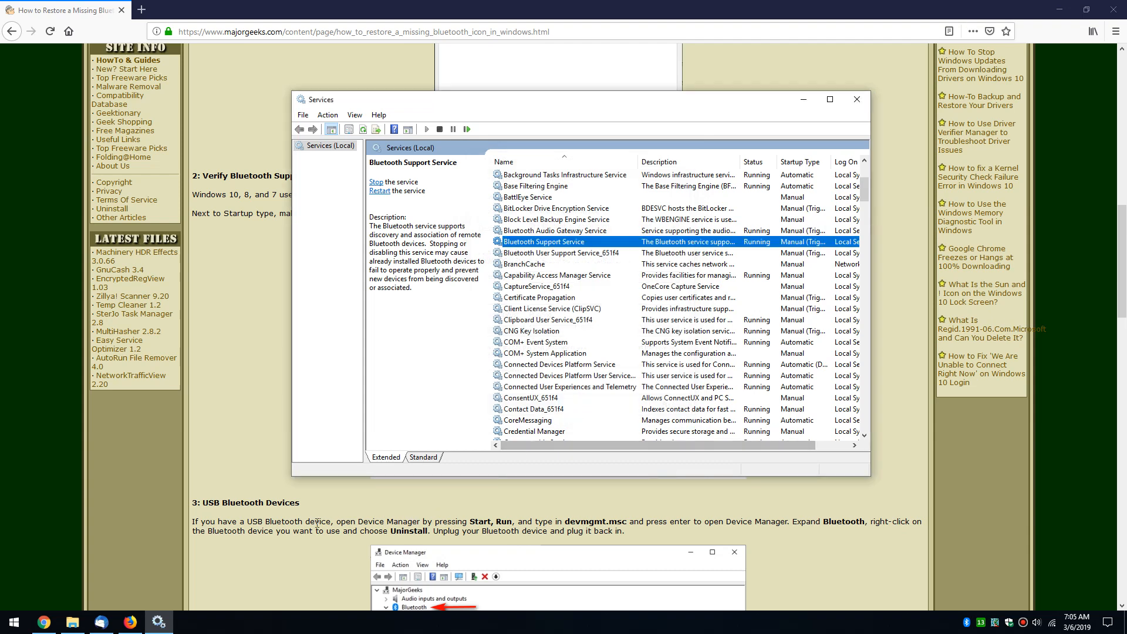
right_click(442, 555)
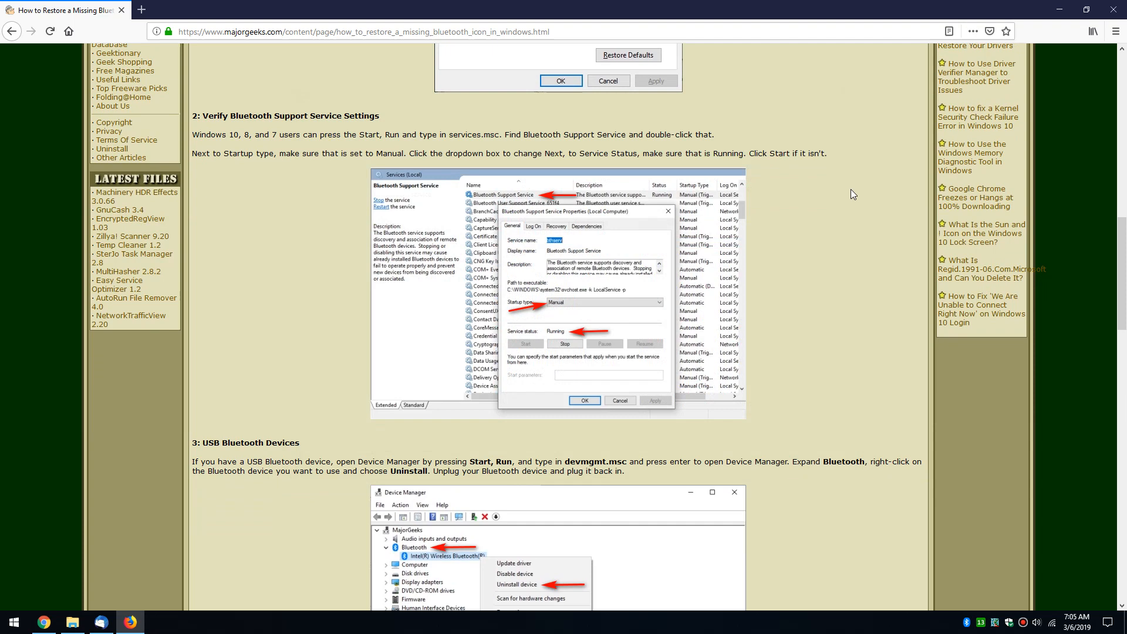
mouse_move(832, 240)
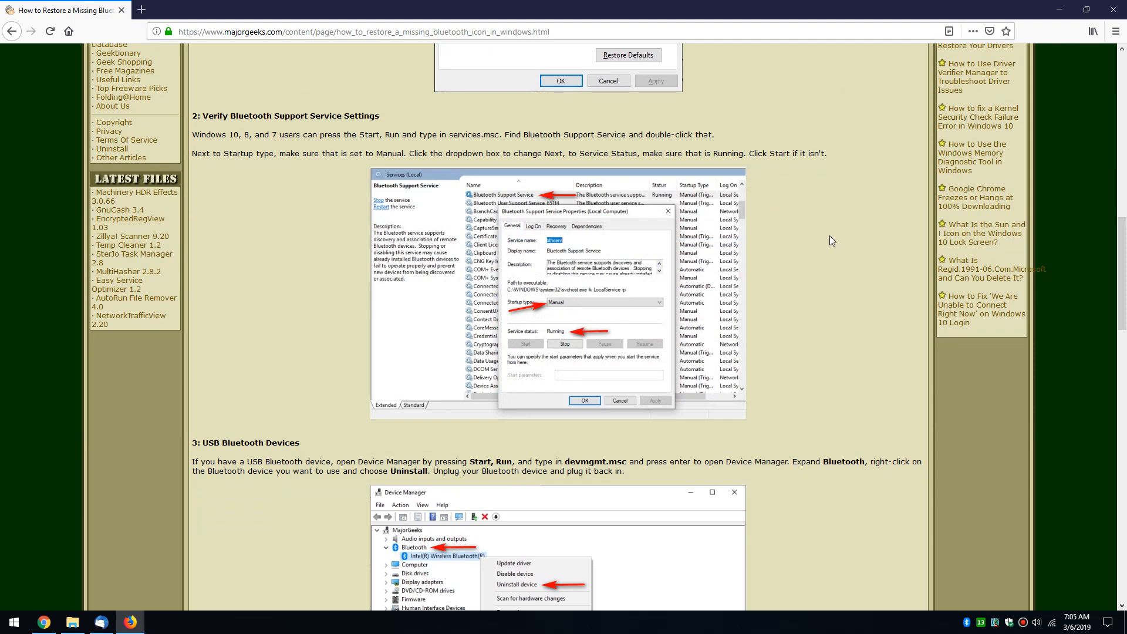
- Scroll the MajorGeeks article down to section 3, USB Bluetooth Devices
scroll("down", 3)
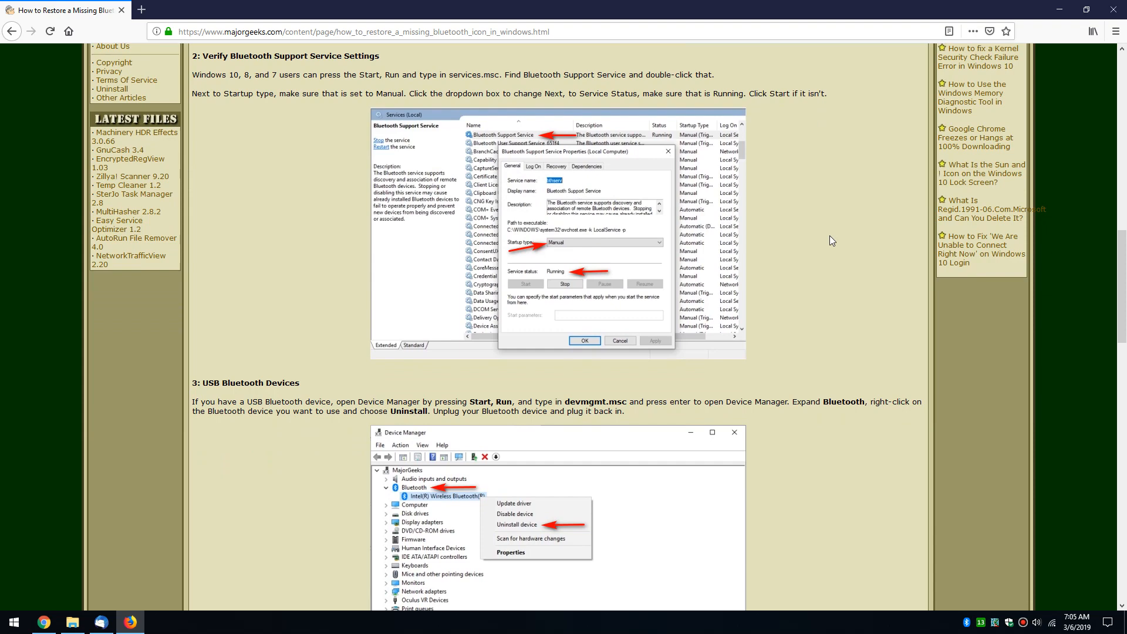
scroll("down", 3)
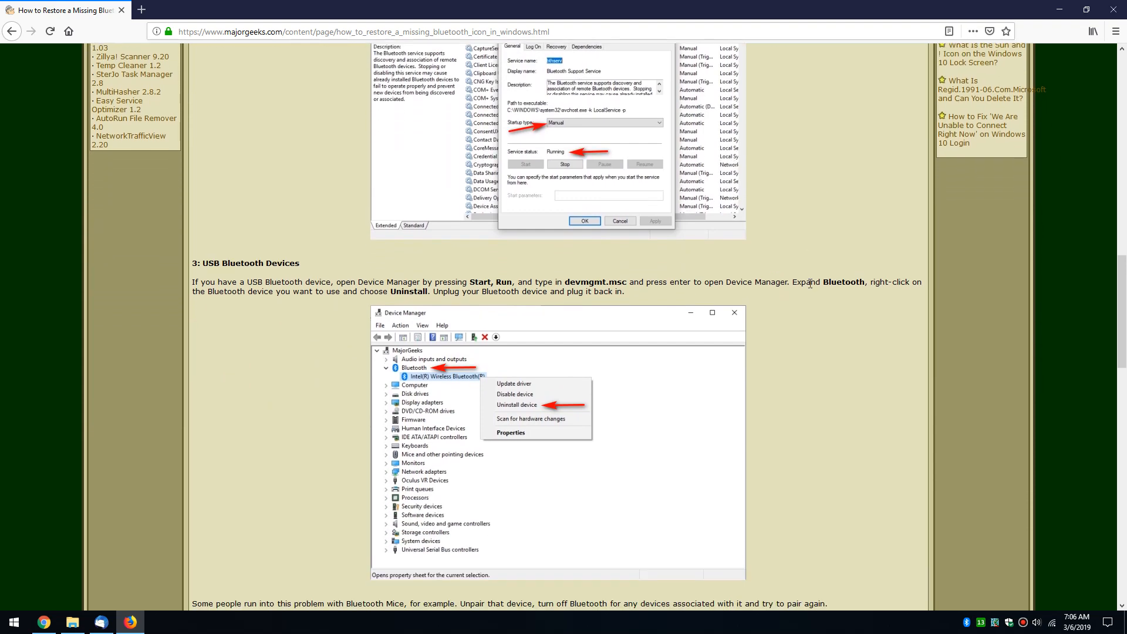
scroll("down", 3)
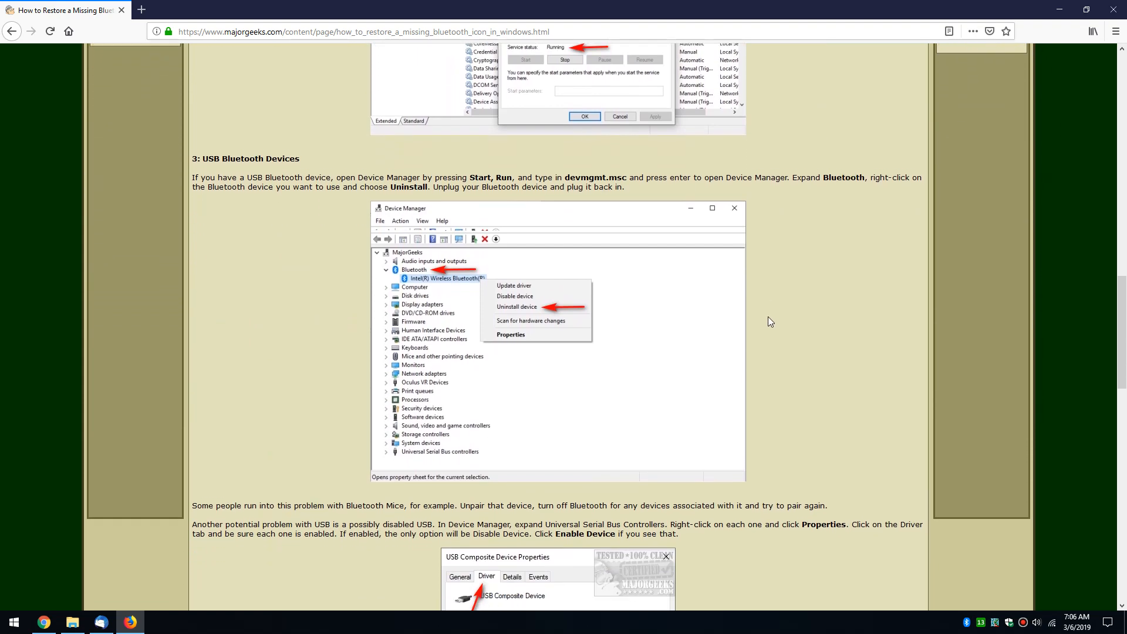
scroll("down", 3)
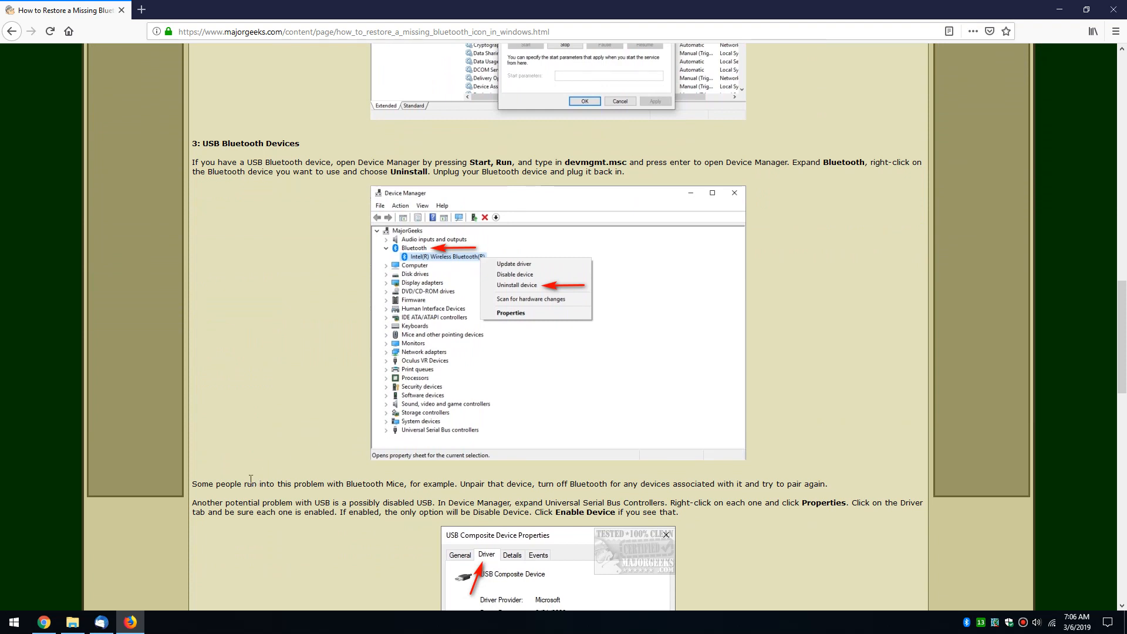
mouse_move(232, 380)
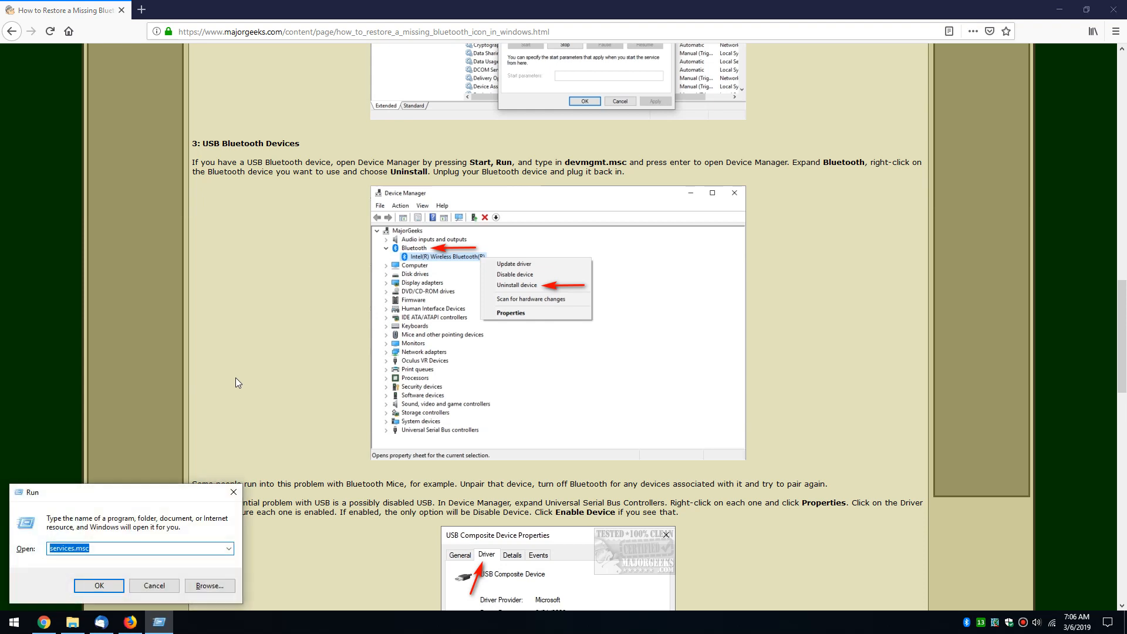
- Run devmgmt.msc copied from the guide to launch Device Manager
type("dev")
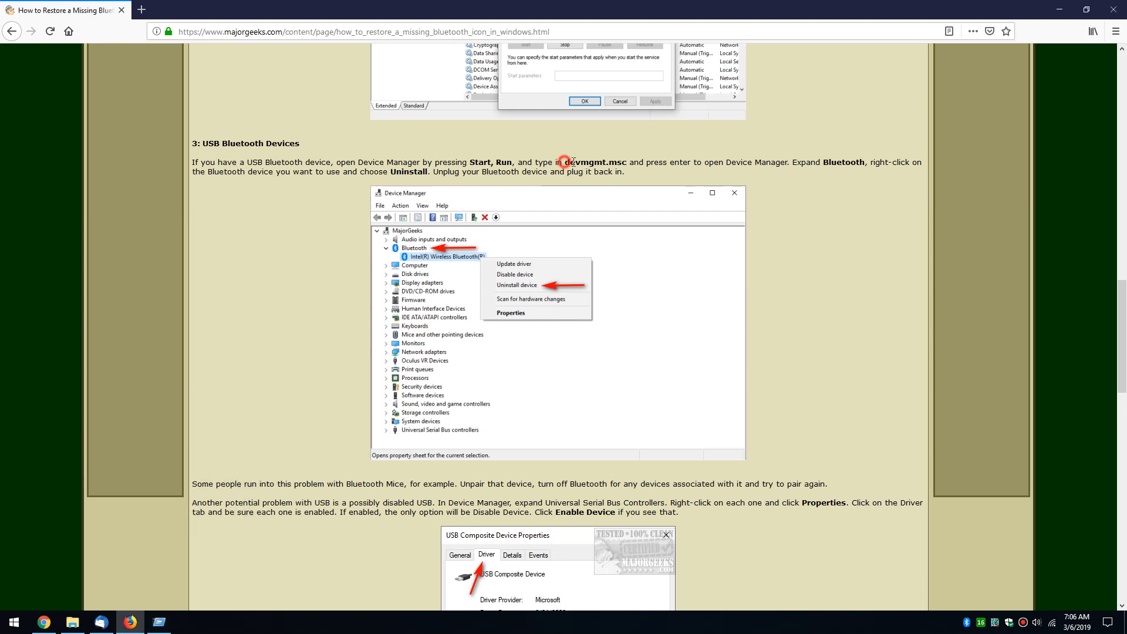
right_click(596, 161)
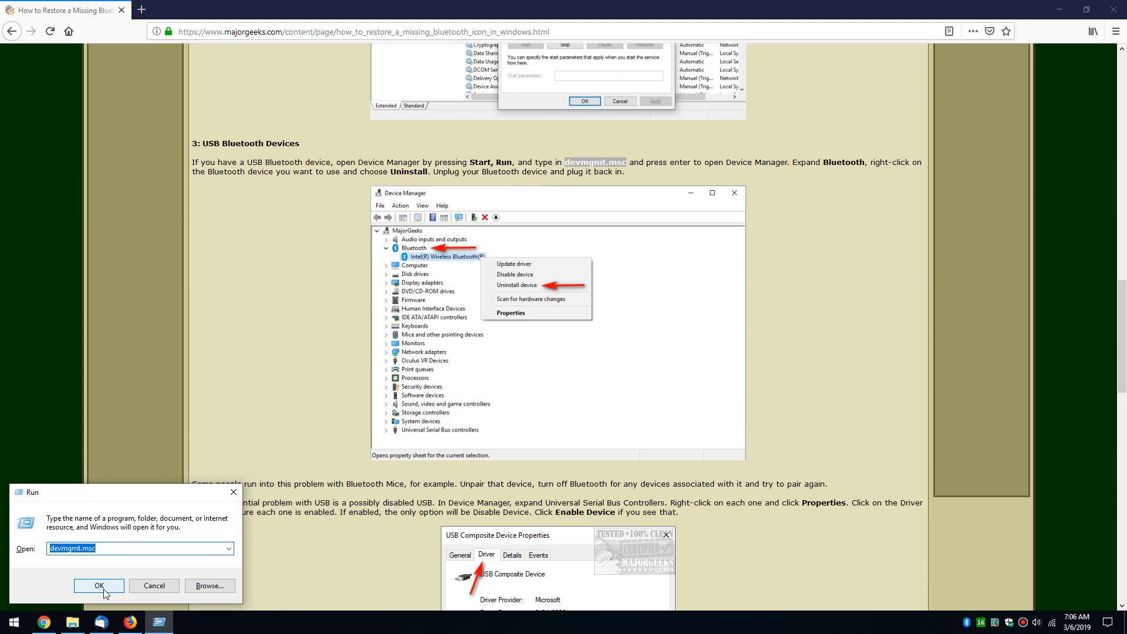
left_click(98, 586)
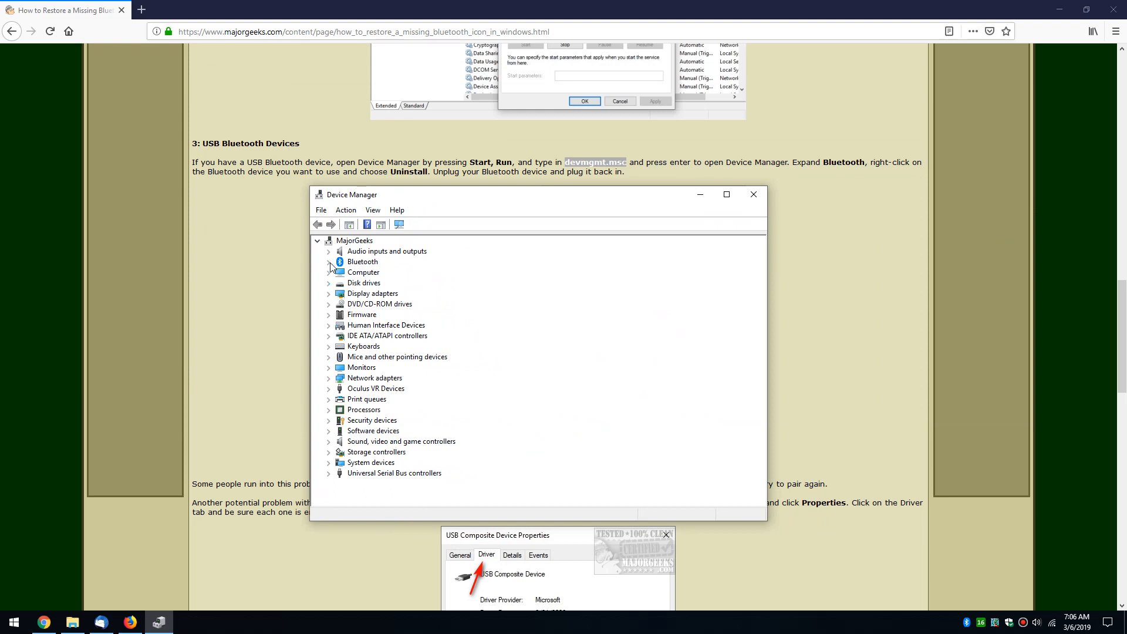
- Expand the Bluetooth category, select the RFCOMM Protocol TDI and Intel(R) Wireless Bluetooth(R) entries, and view the adapter's actions
left_click(328, 262)
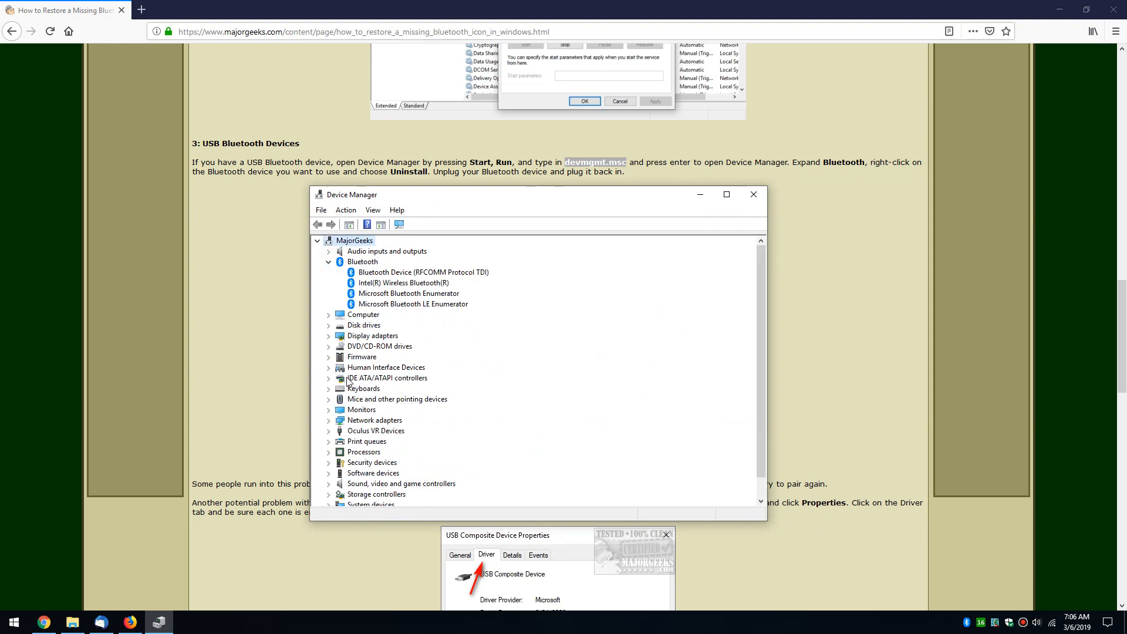
left_click(422, 272)
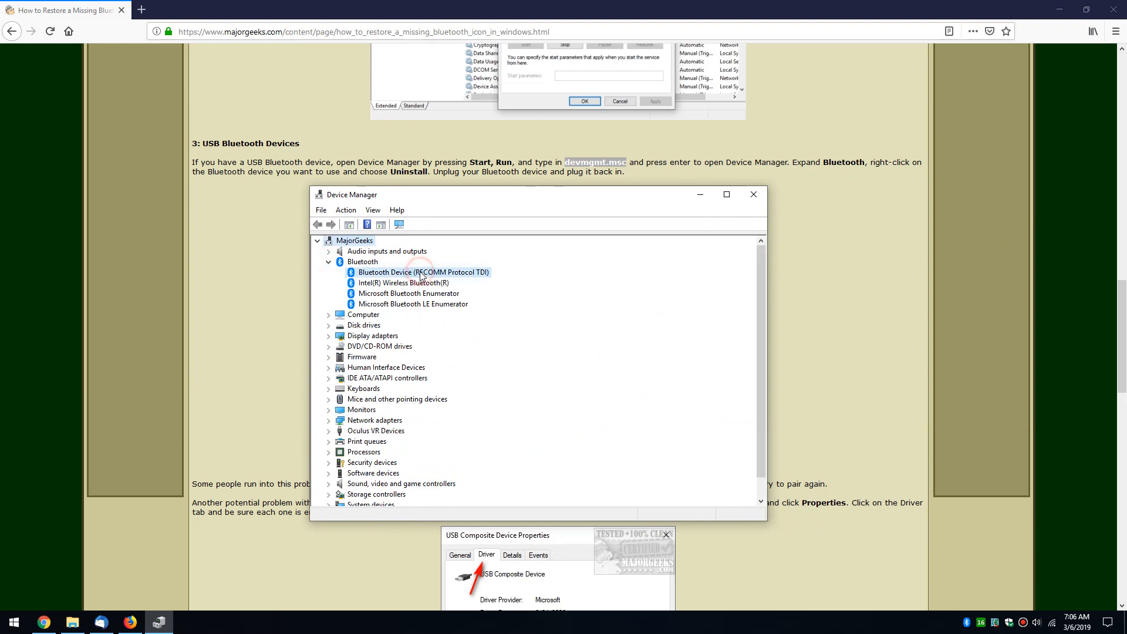
left_click(422, 271)
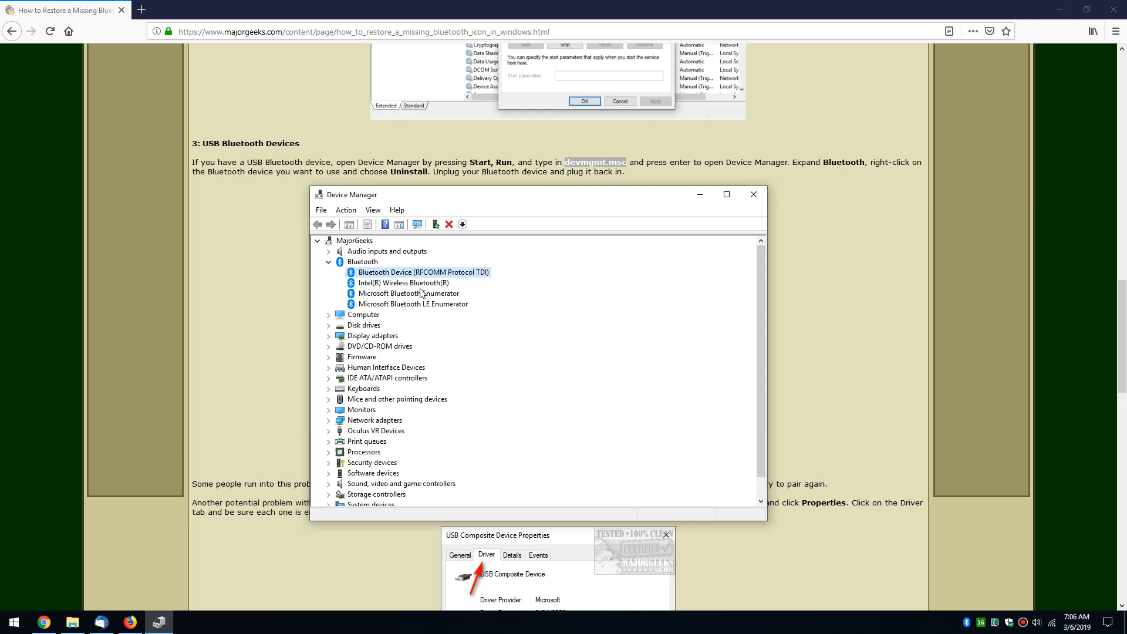
left_click(407, 282)
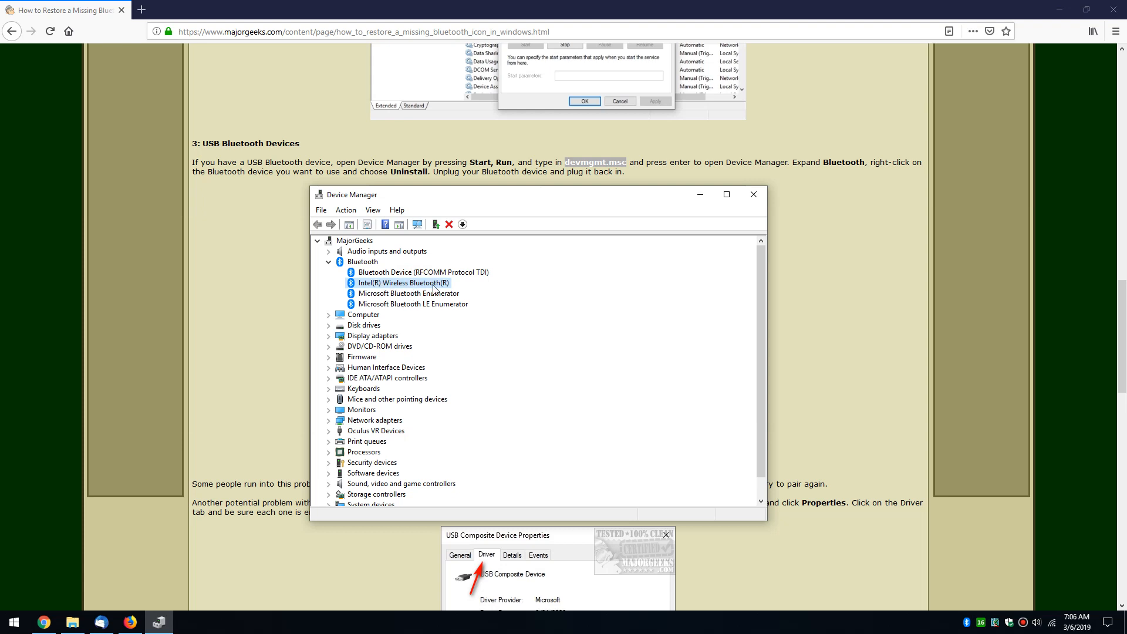
right_click(403, 283)
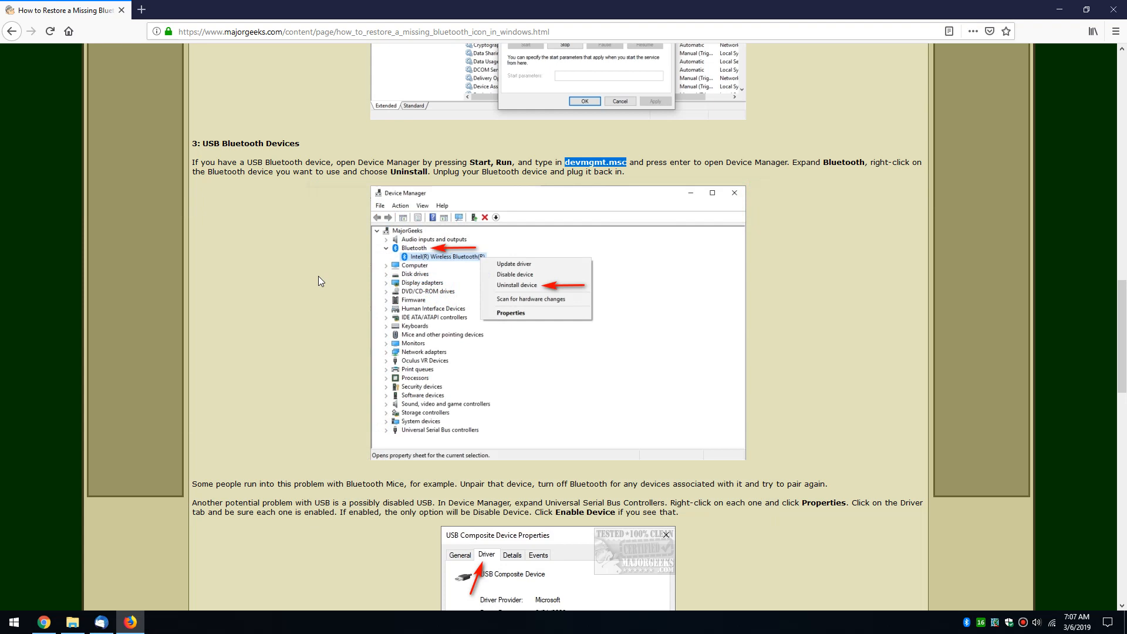
- Scroll the article down to the USB Composite Device Properties advice on disabled USB devices
scroll("down", 3)
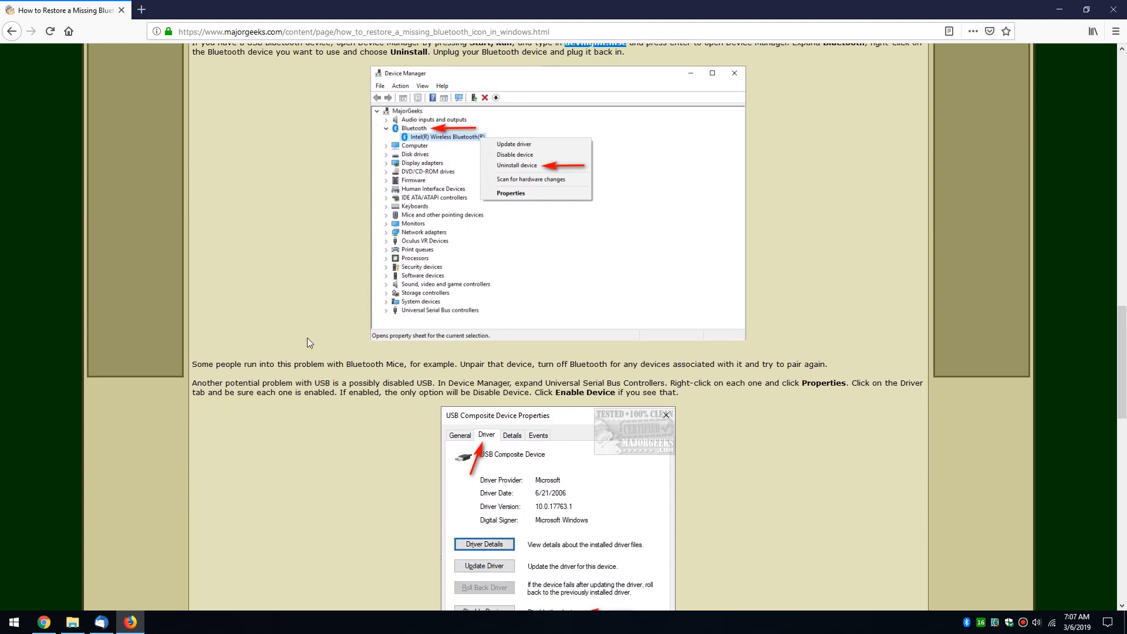
mouse_move(281, 359)
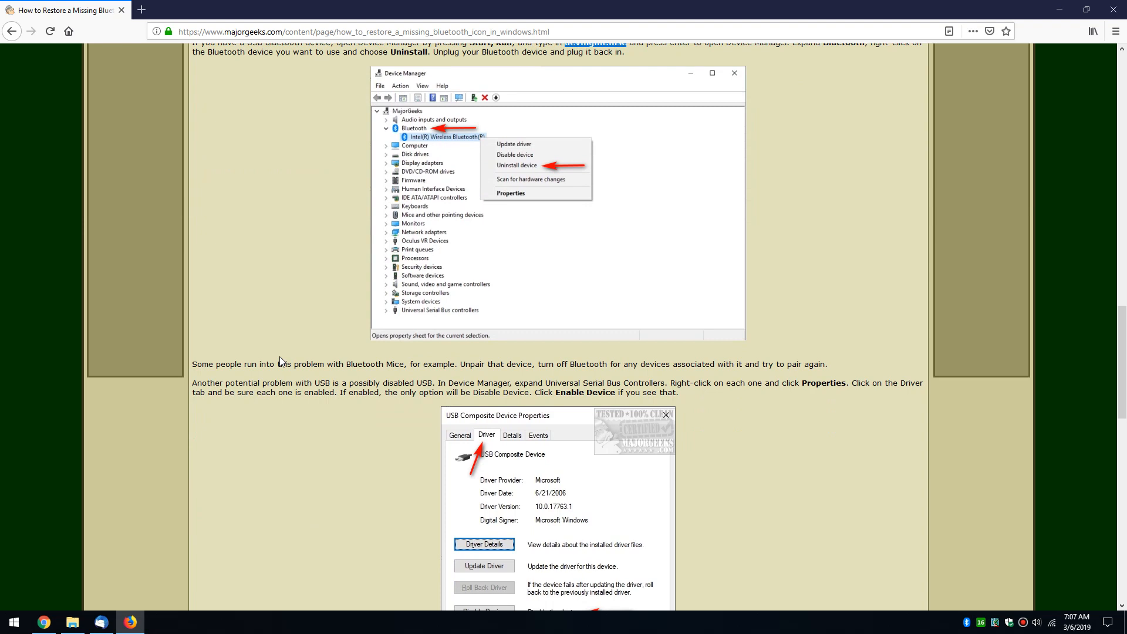
scroll("down", 3)
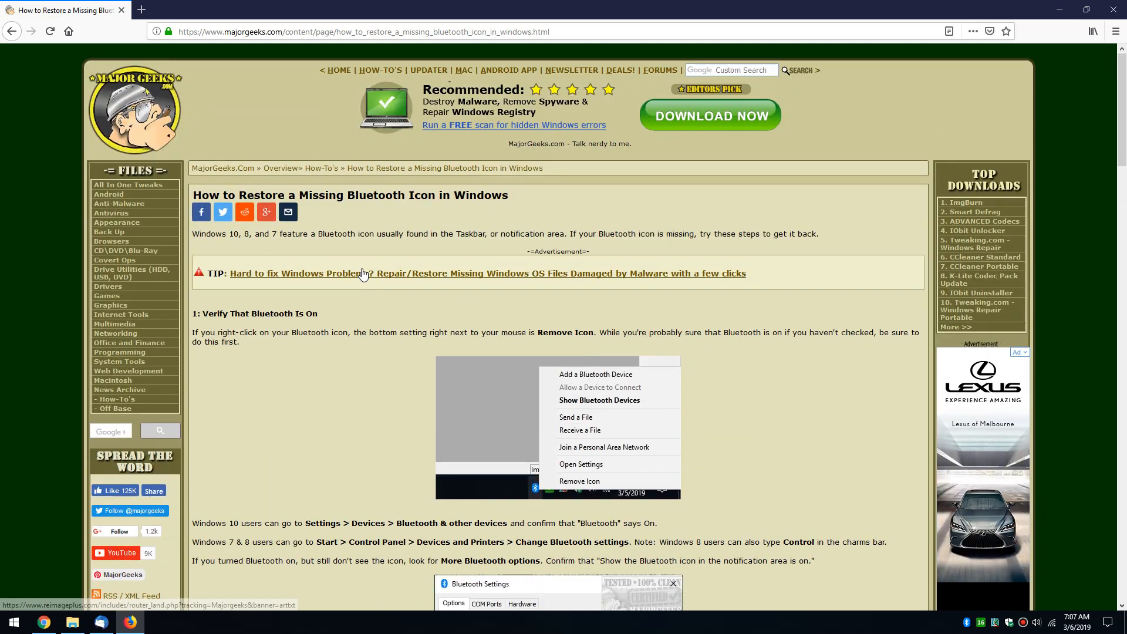
scroll("down", 3)
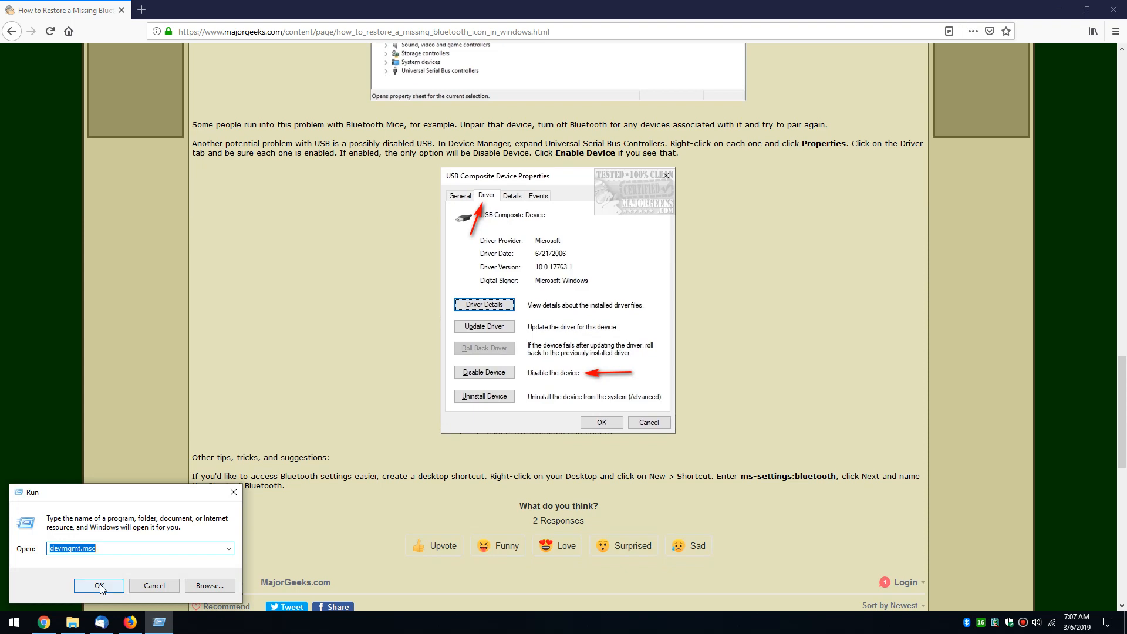
- Reopen Device Manager, expand Universal Serial Bus controllers and bring up the Realtek USB 2.0 Card Reader's context menu
left_click(98, 586)
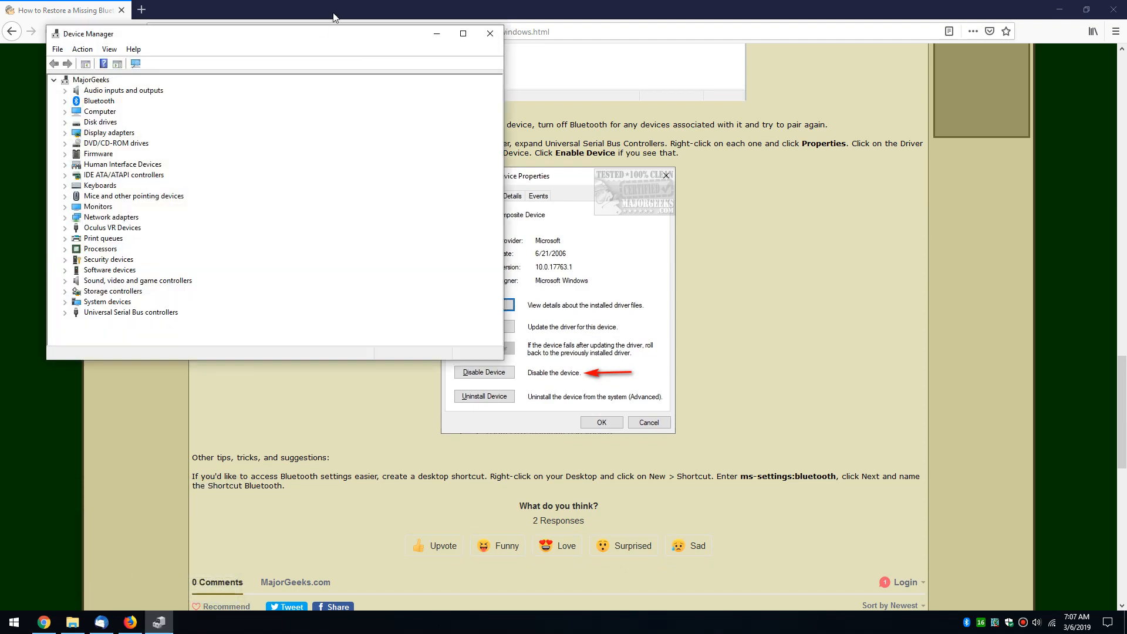
left_click(648, 421)
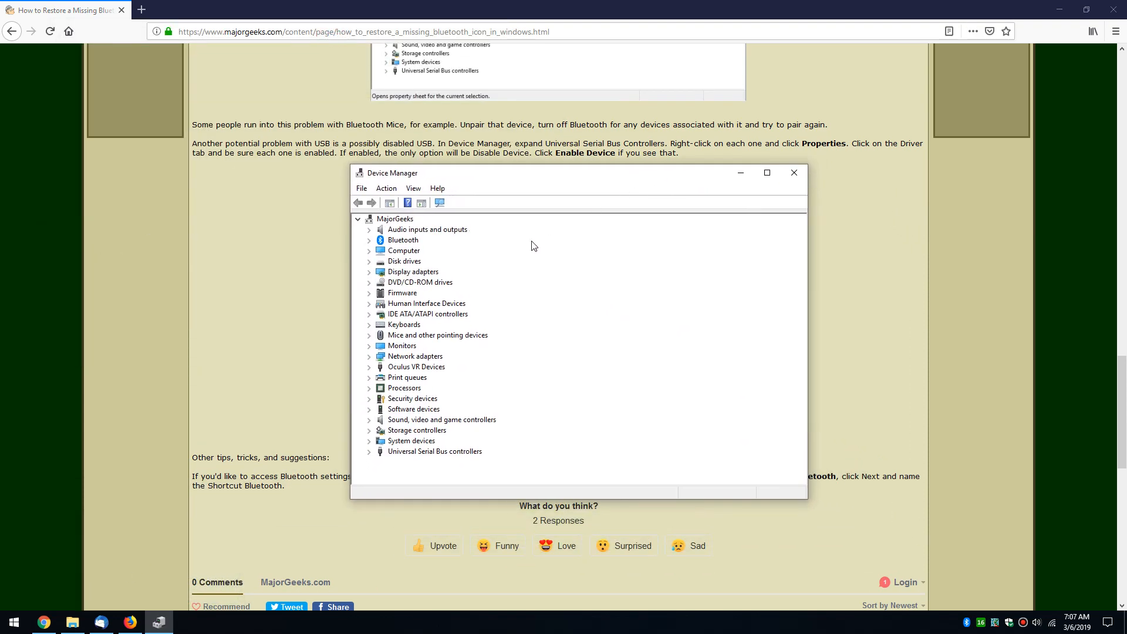
mouse_move(425, 291)
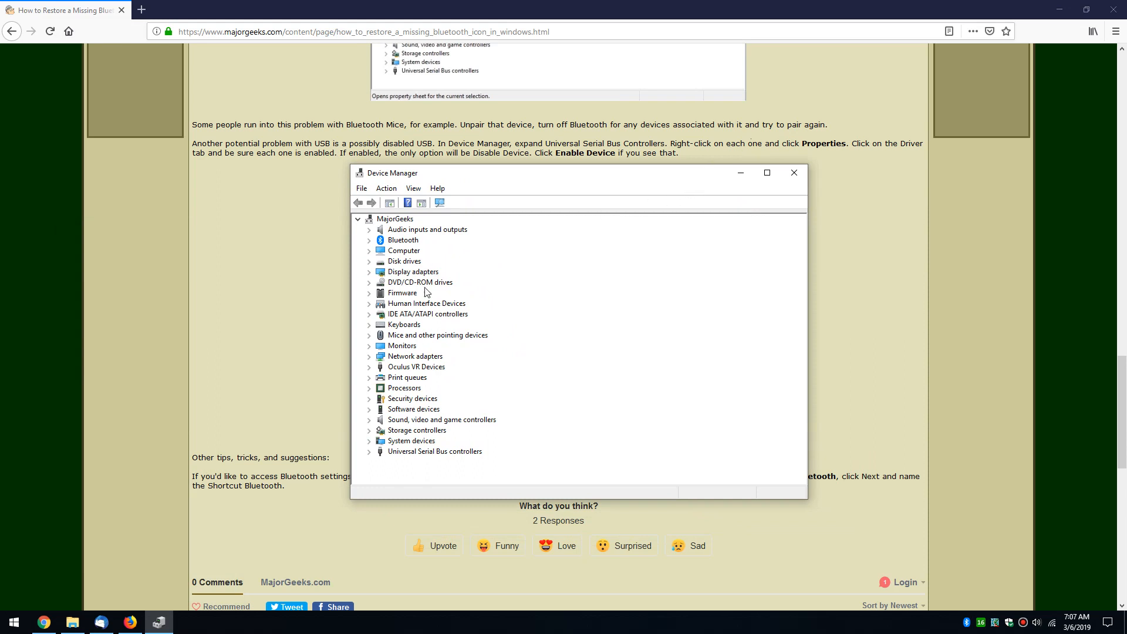
mouse_move(372, 457)
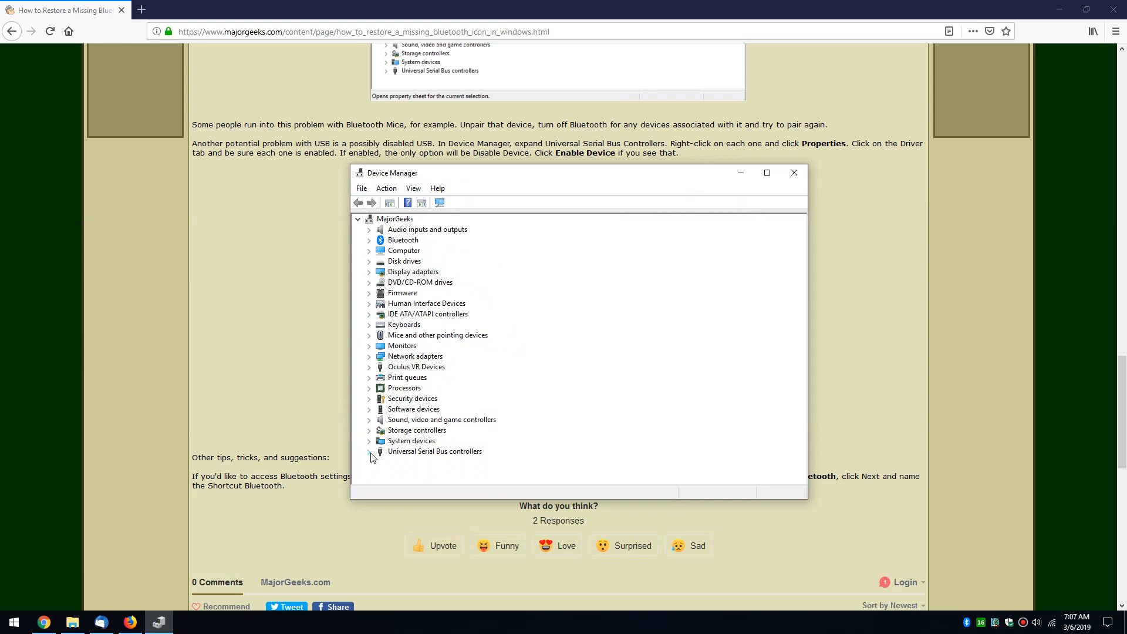
left_click(370, 451)
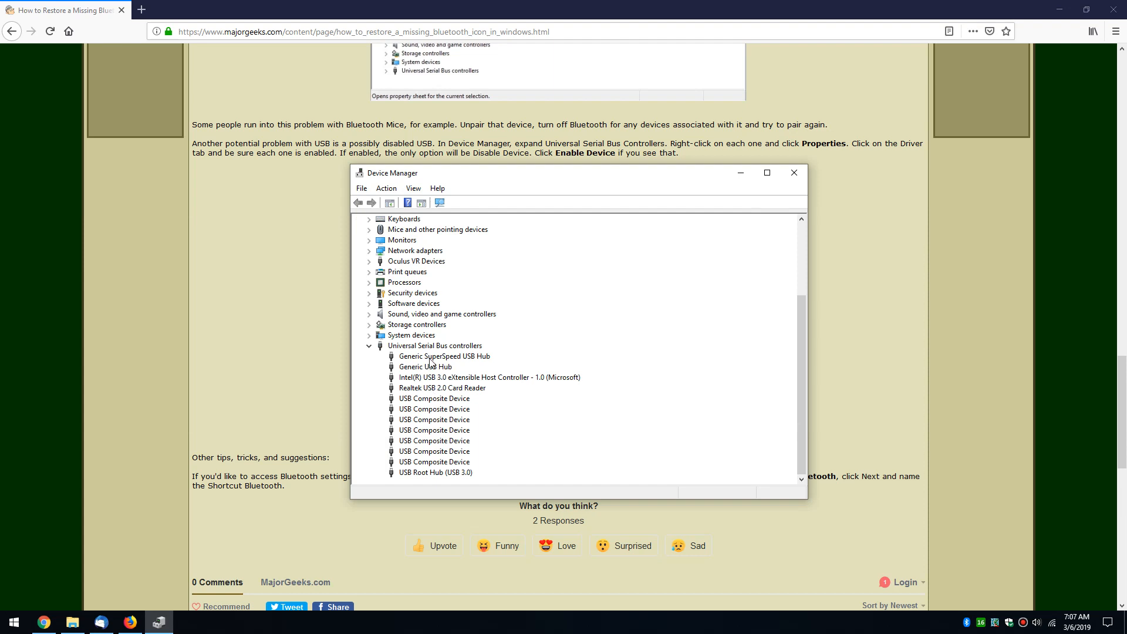
mouse_move(433, 392)
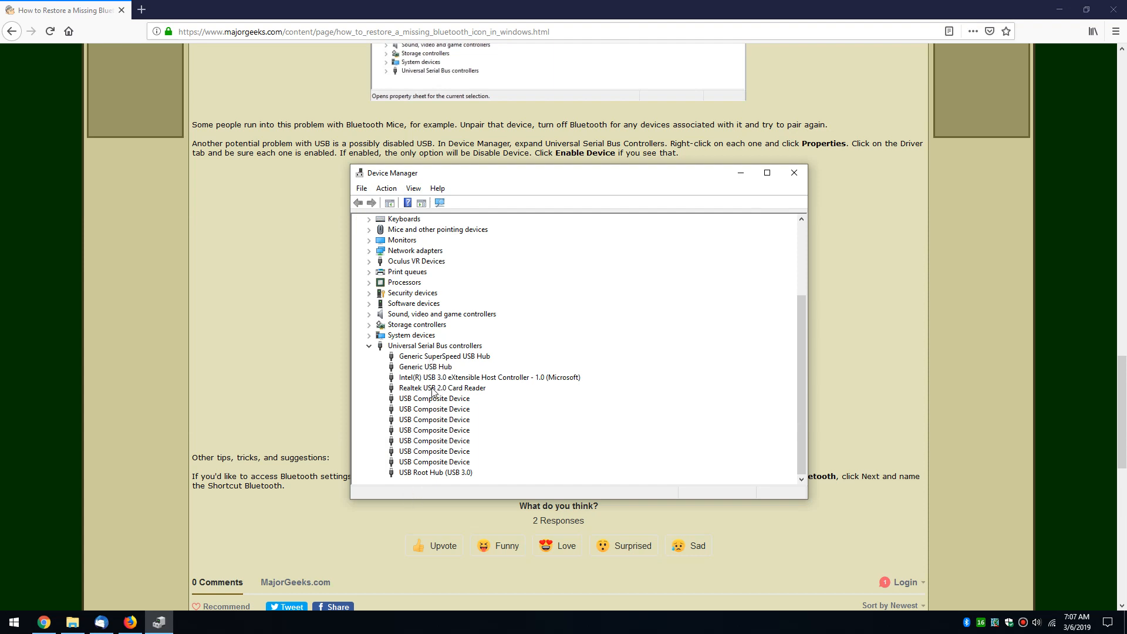
mouse_move(446, 366)
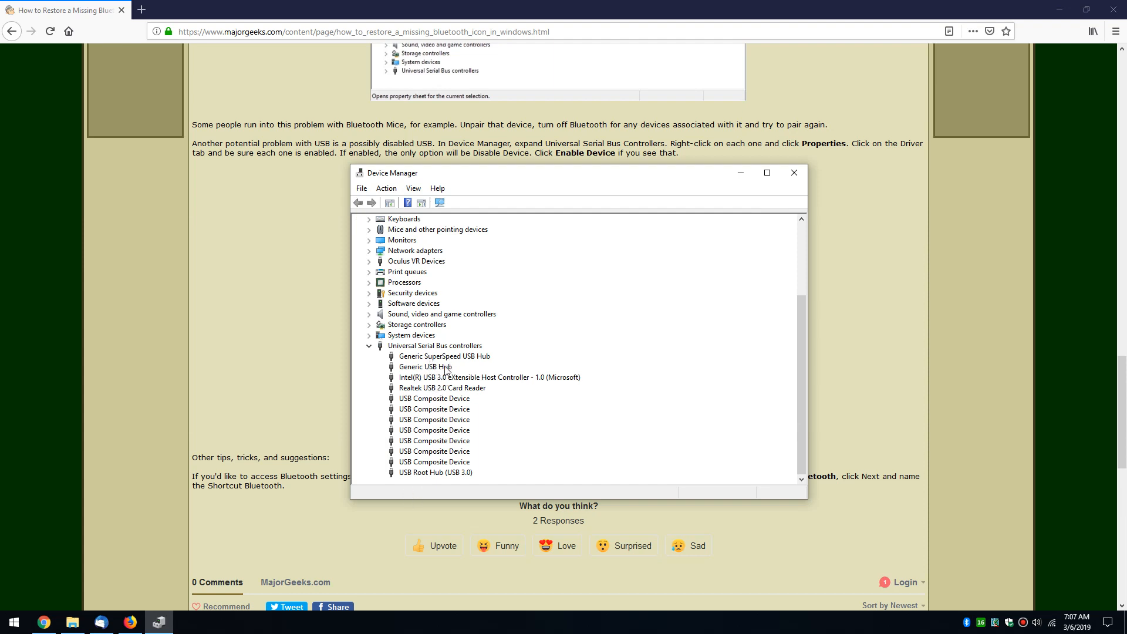
left_click(442, 389)
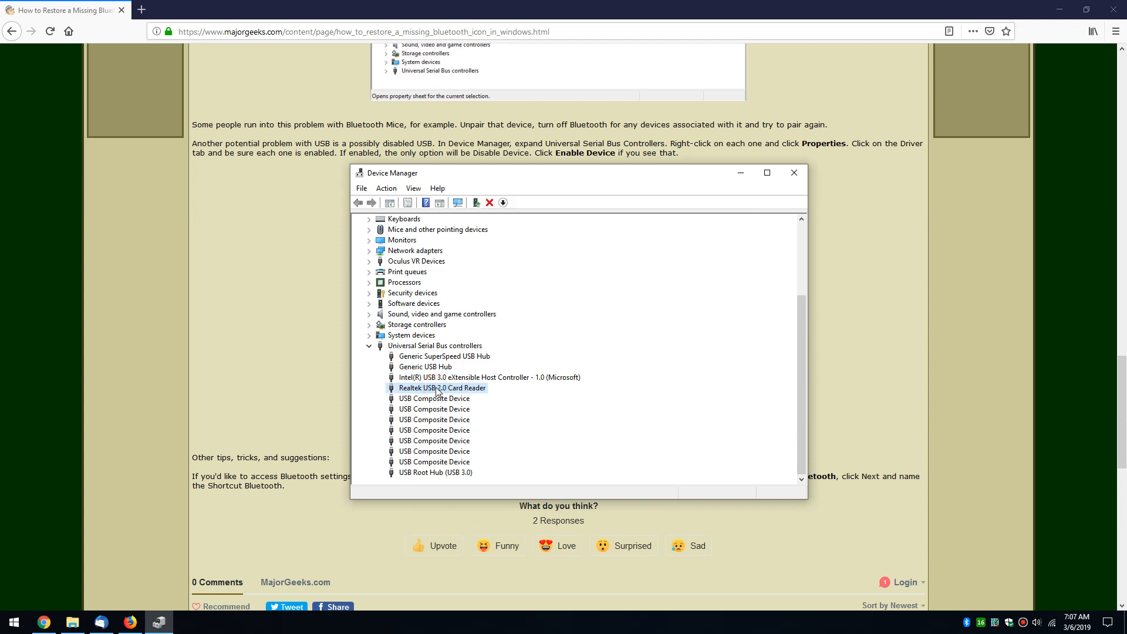
right_click(440, 387)
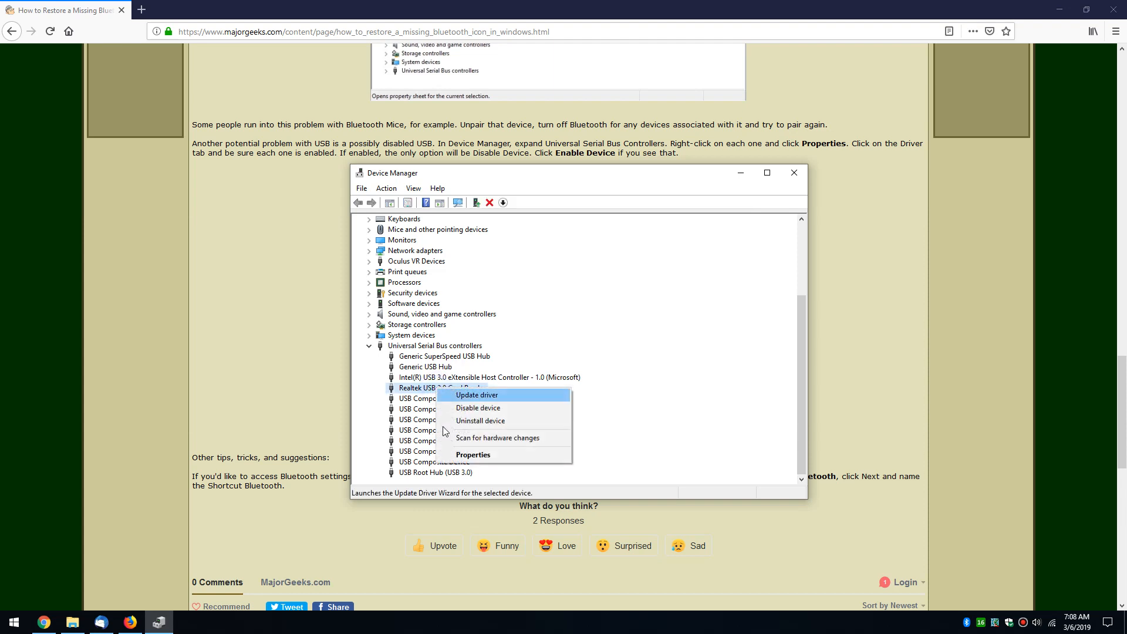
- View the Realtek USB 2.0 Card Reader's Properties on the Driver tab showing provider and version
left_click(473, 454)
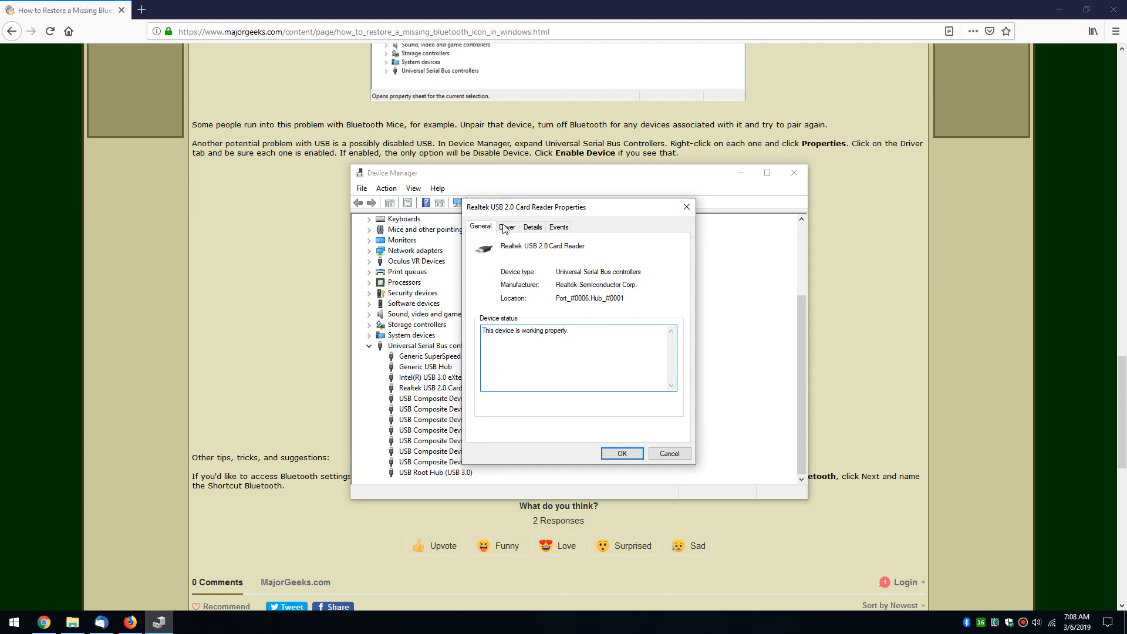
left_click(507, 227)
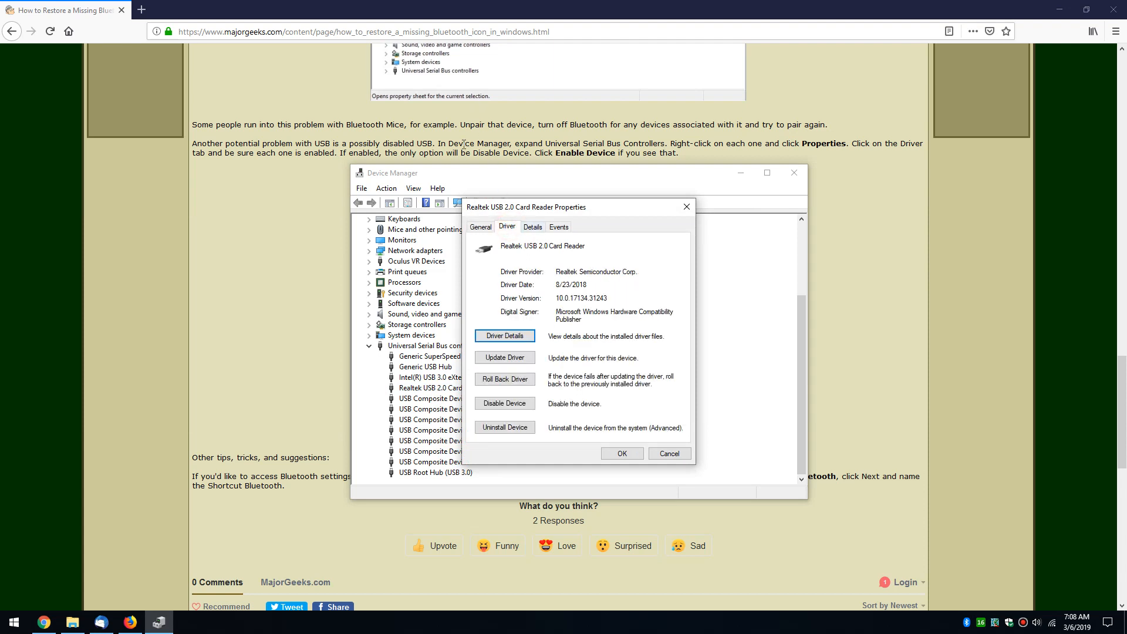
mouse_move(478, 280)
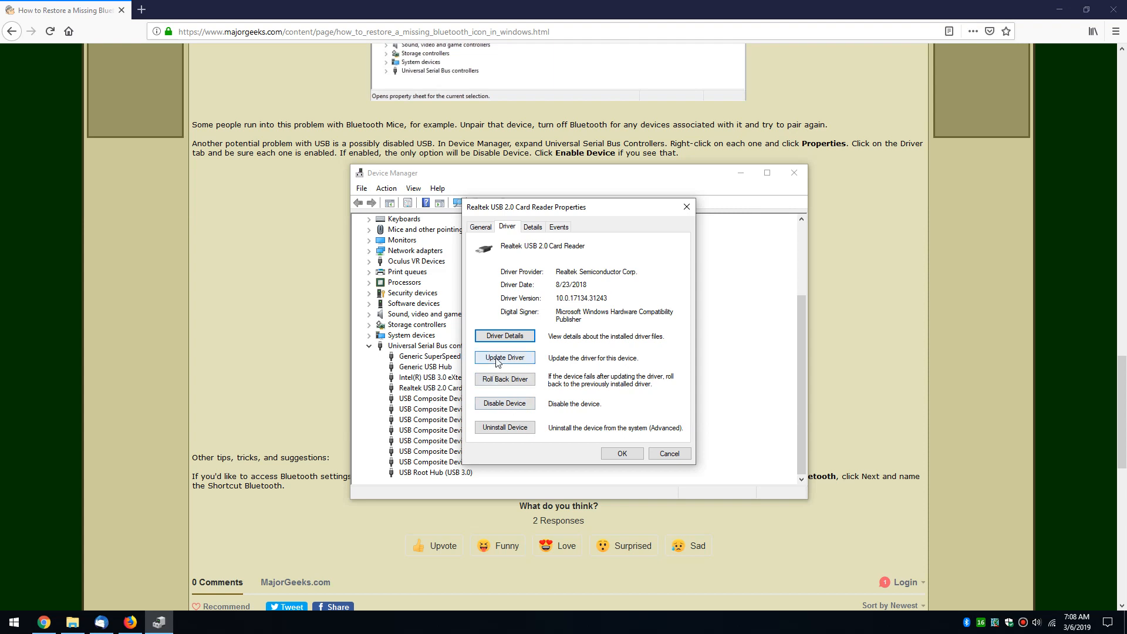
mouse_move(505, 427)
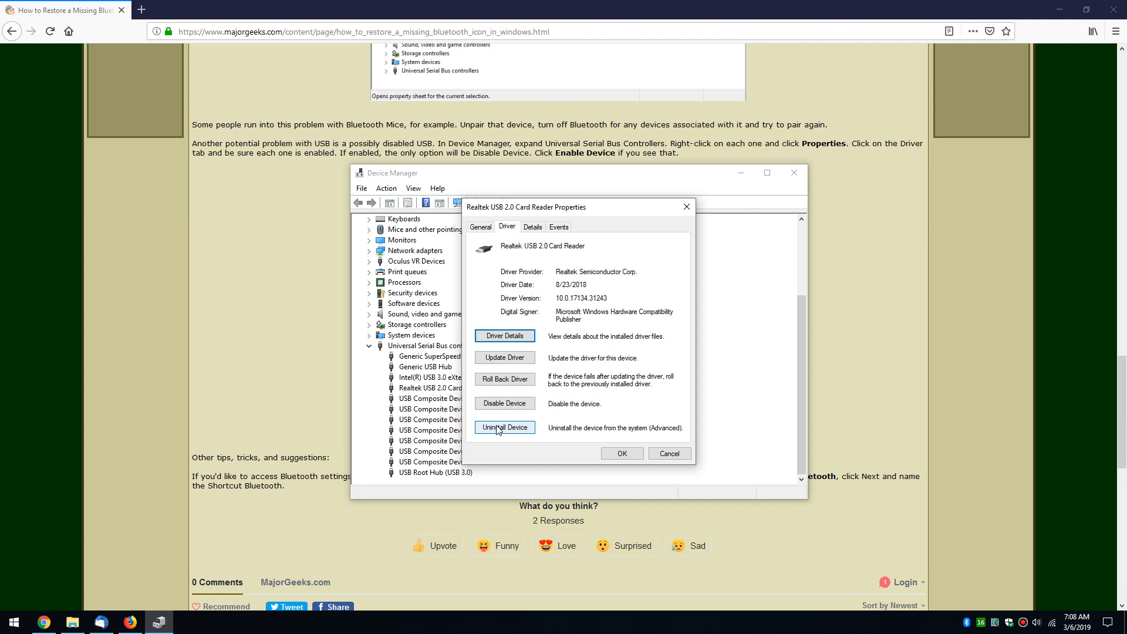
mouse_move(532, 429)
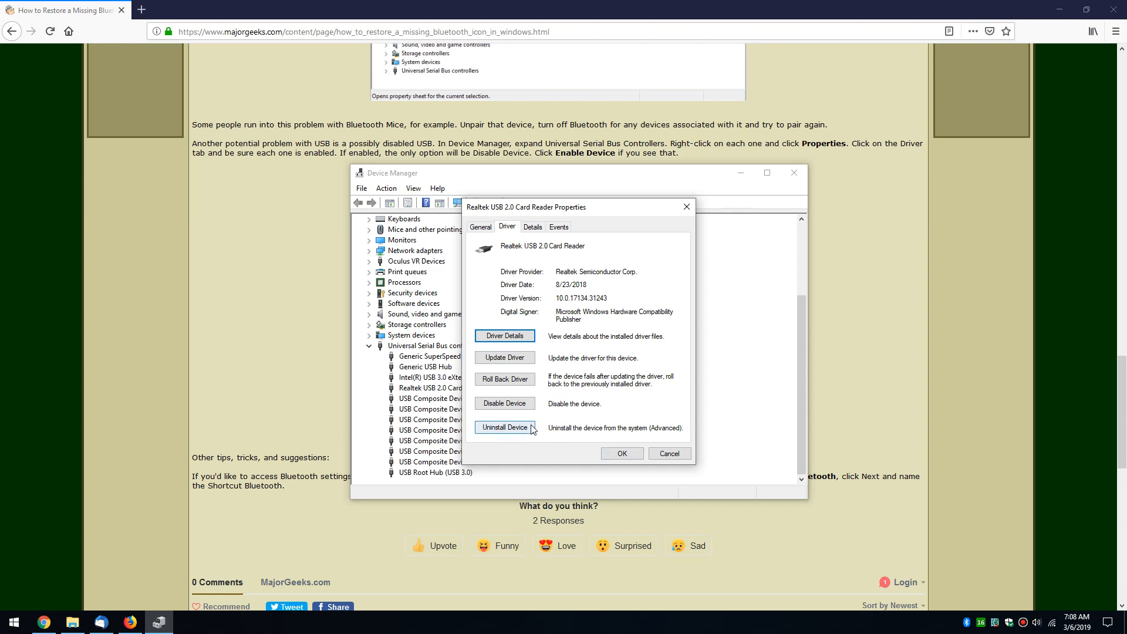
mouse_move(542, 372)
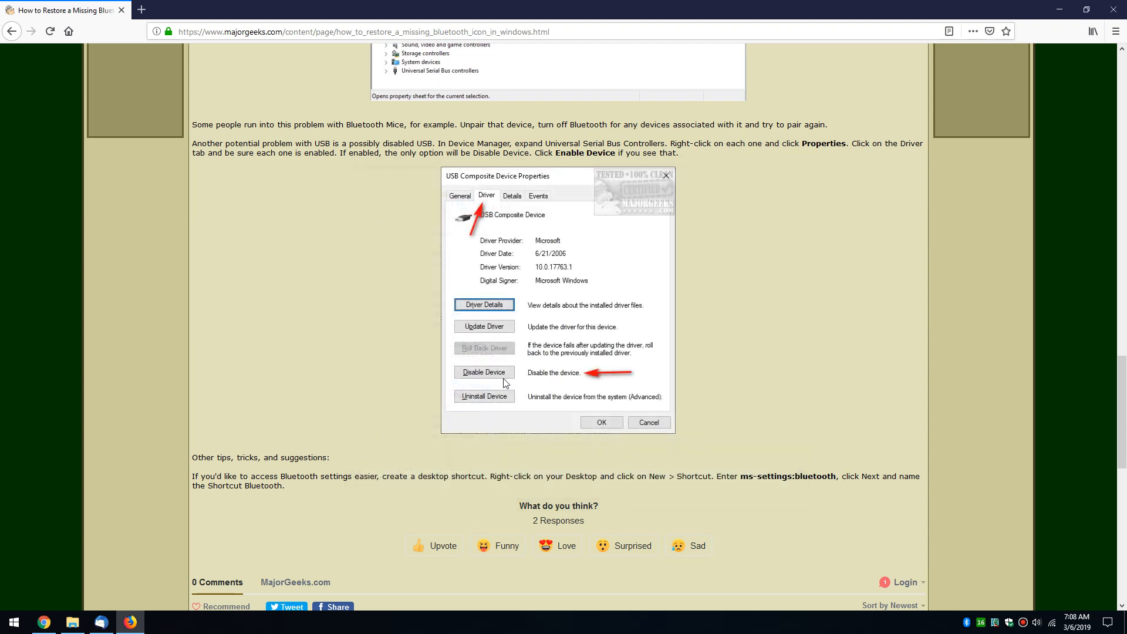
- Scroll to the guide's desktop-shortcut tip and bring up copy options on its ms-settings:bluetooth address
scroll("down", 3)
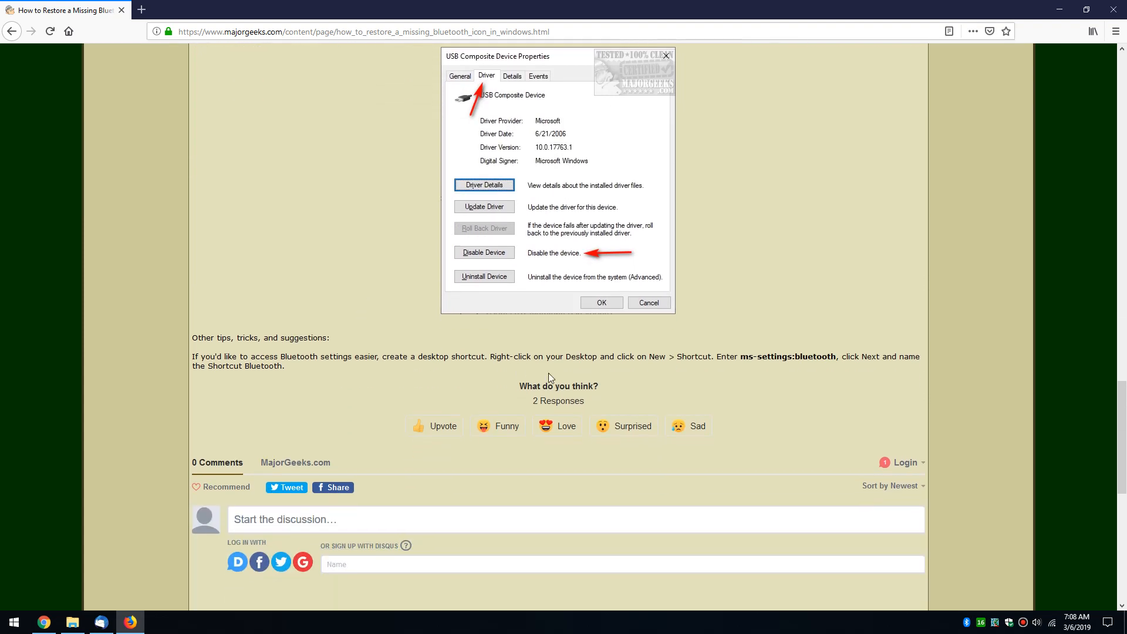
mouse_move(657, 379)
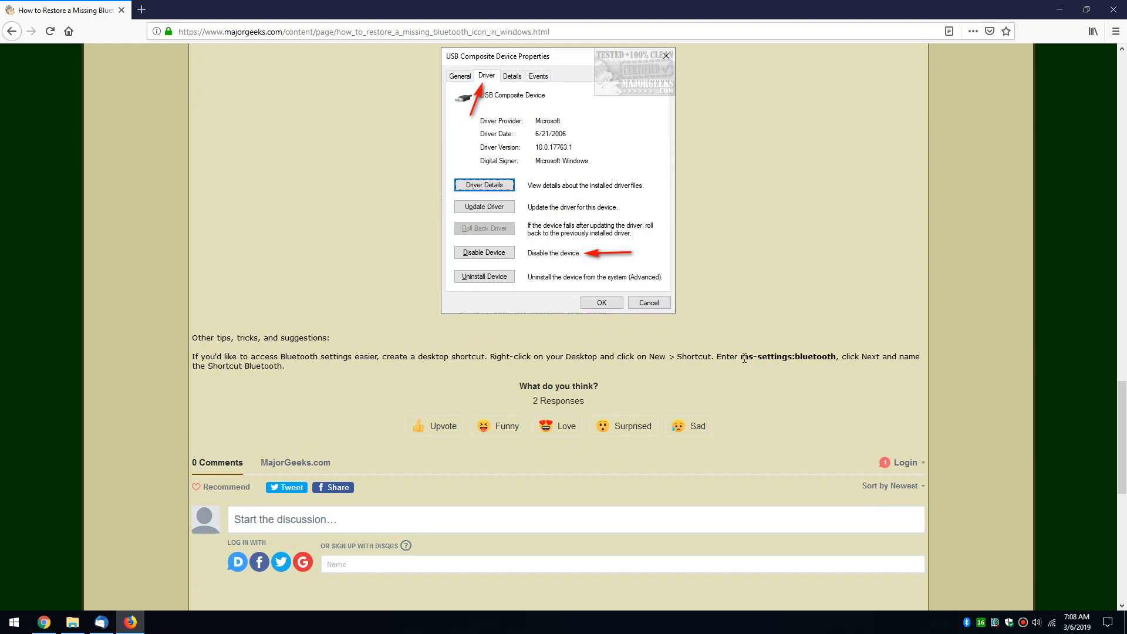
right_click(789, 356)
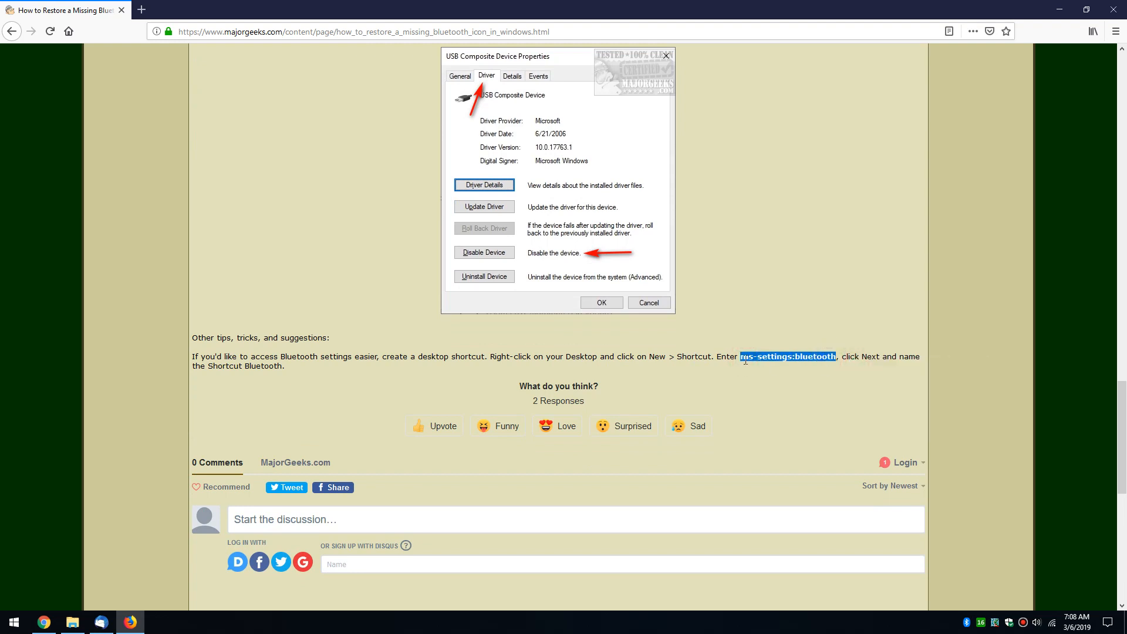
mouse_move(1030, 41)
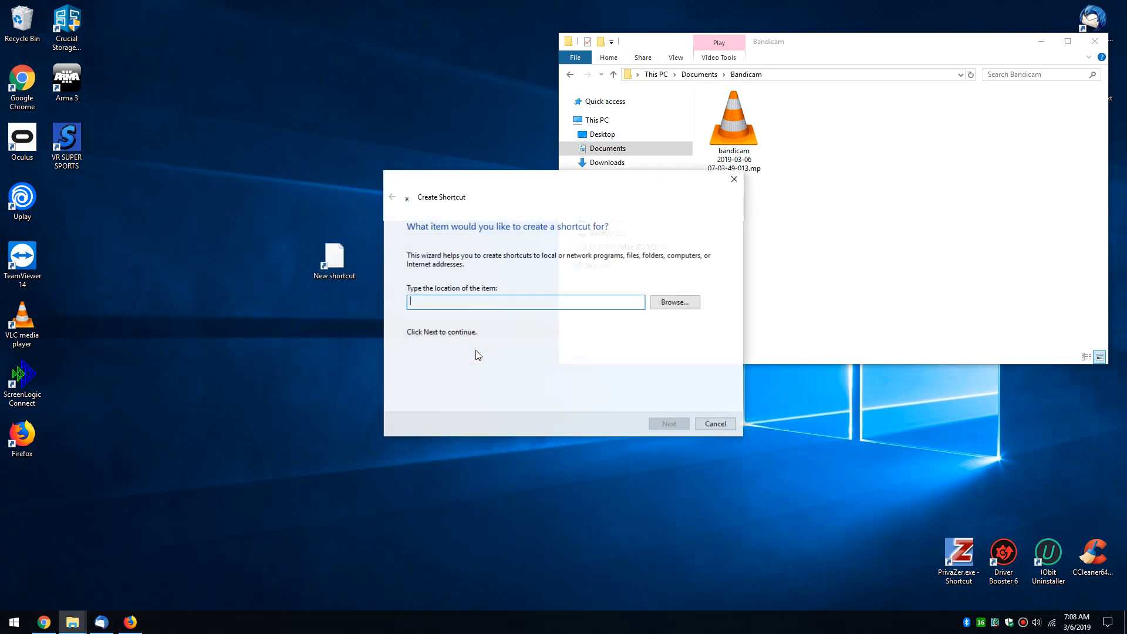
- Complete the Create Shortcut wizard with target ms-settings:bluetooth and name Bluetooth Settings
type("ms-settings:bluetooth")
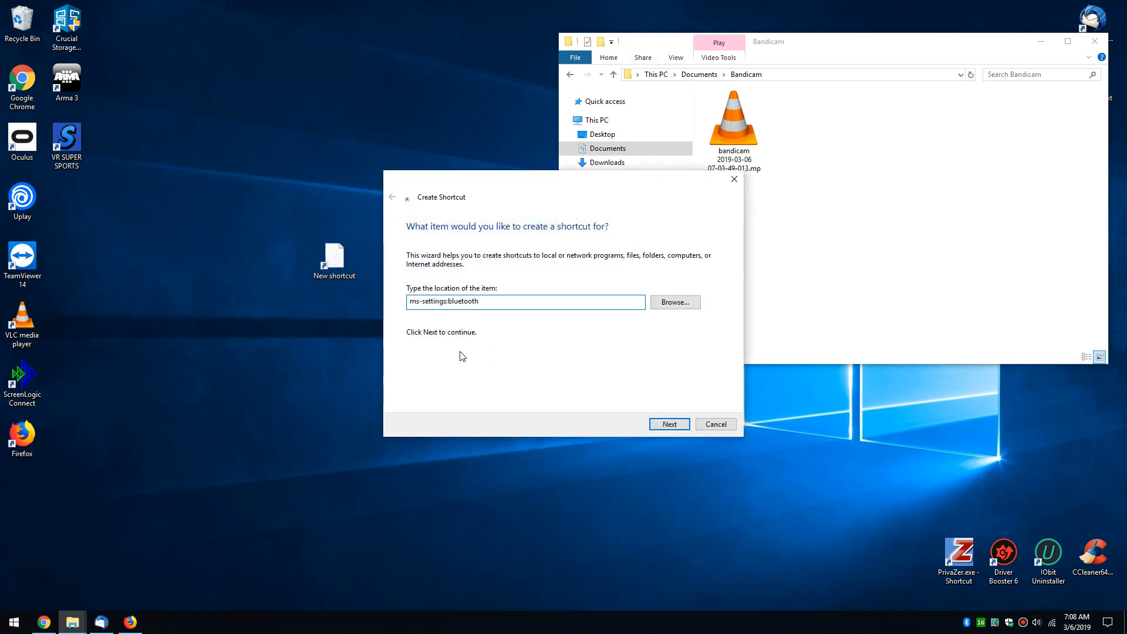
left_click(668, 423)
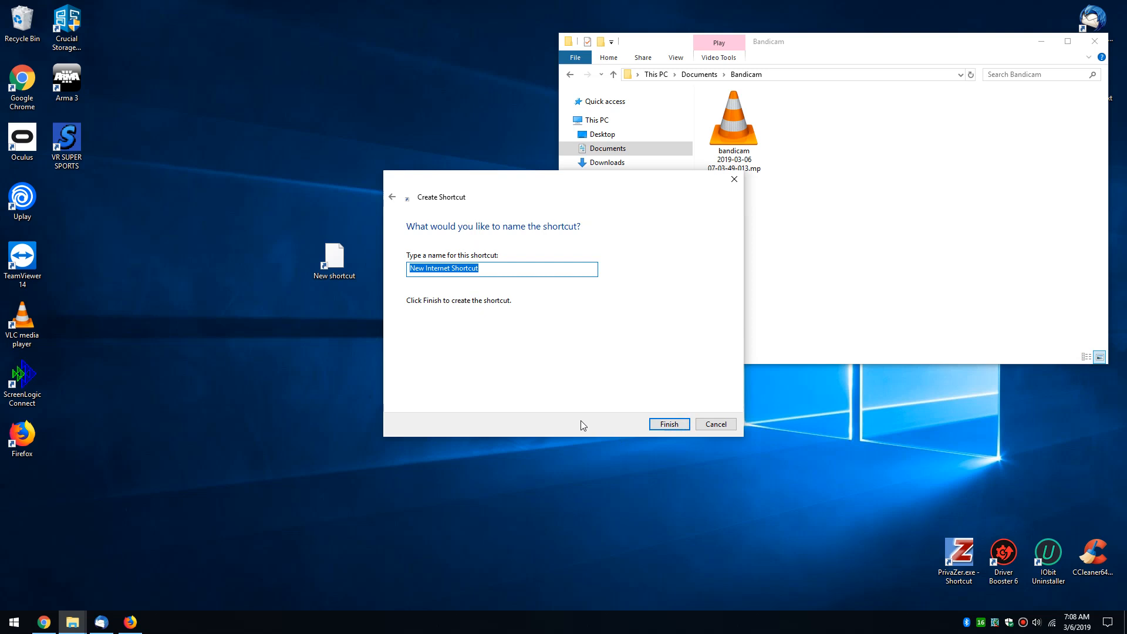
type("Bluetooth Settings")
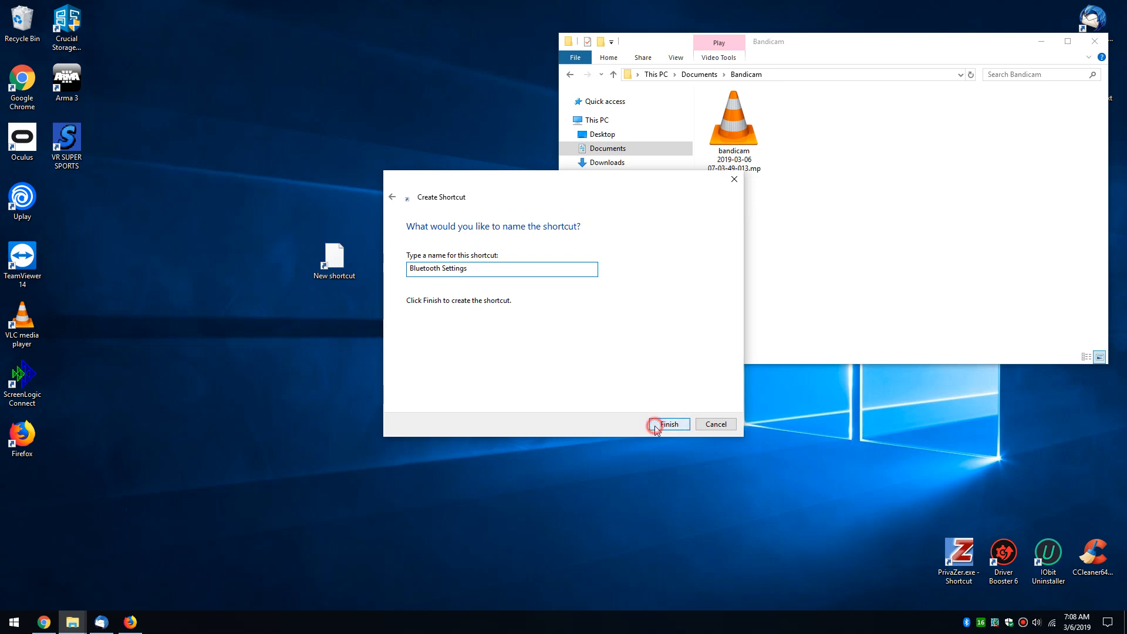
left_click(667, 424)
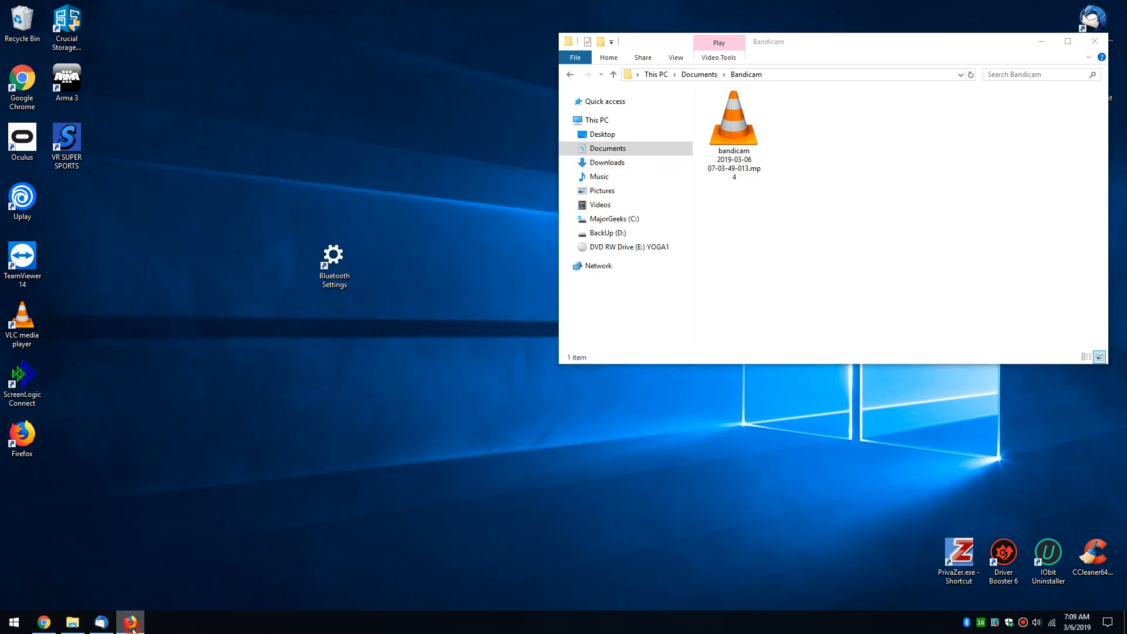
left_click(732, 129)
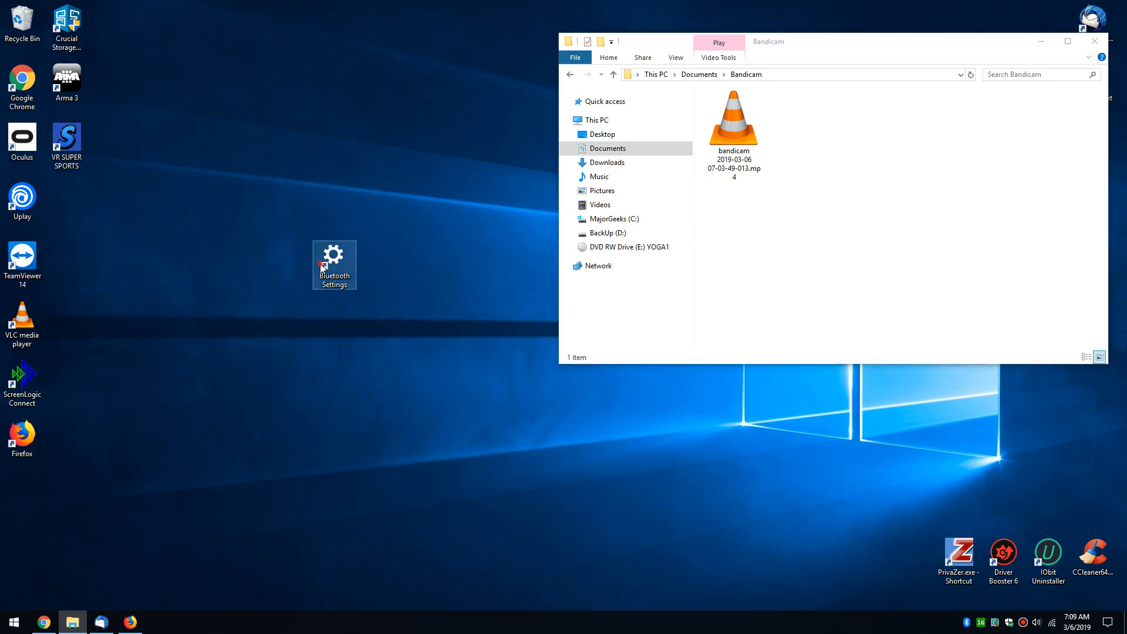
double_click(333, 254)
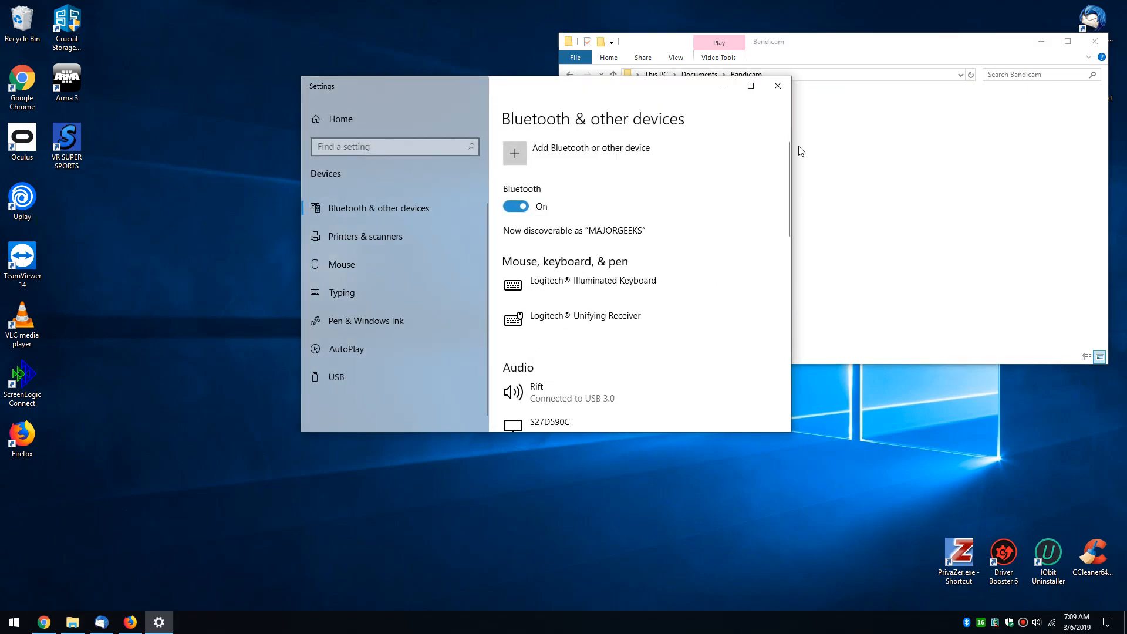
left_click(776, 86)
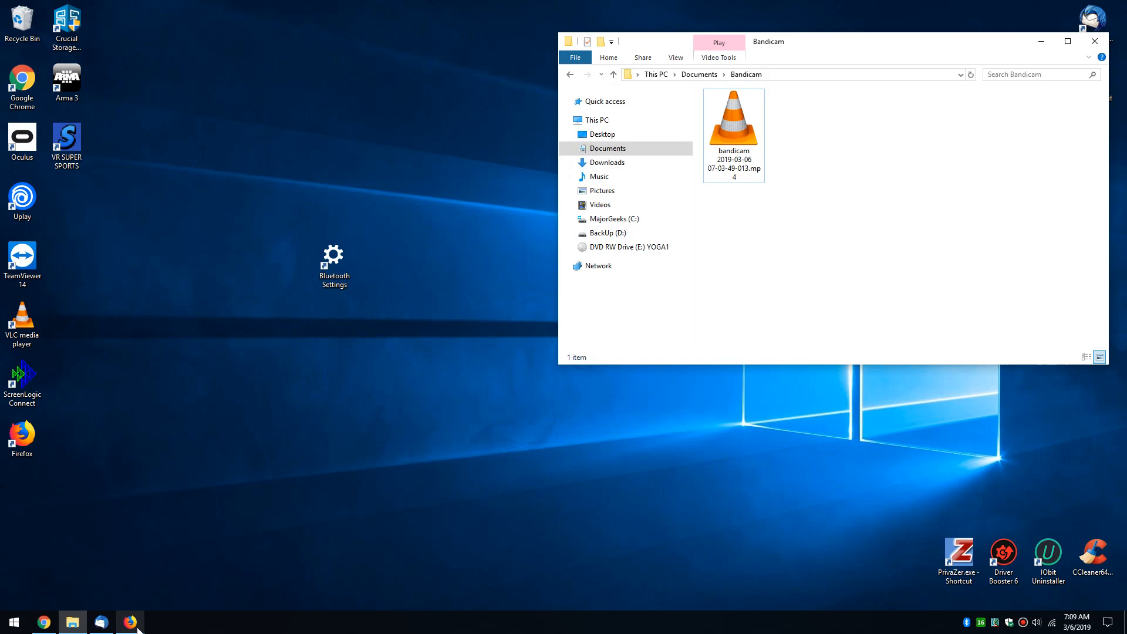
left_click(129, 622)
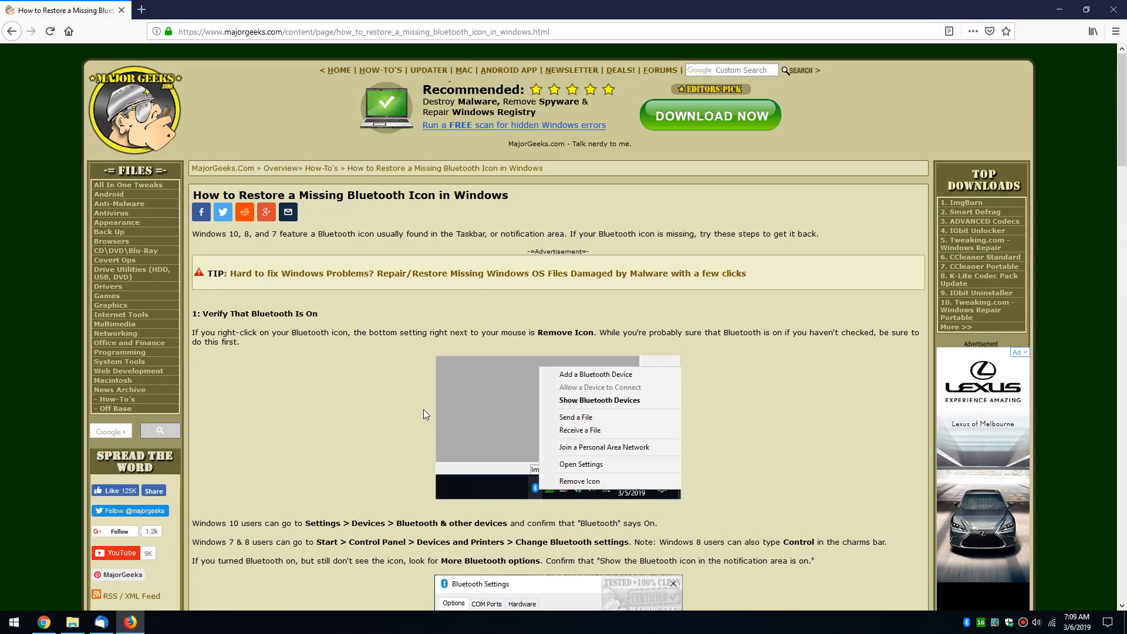
scroll("down", 3)
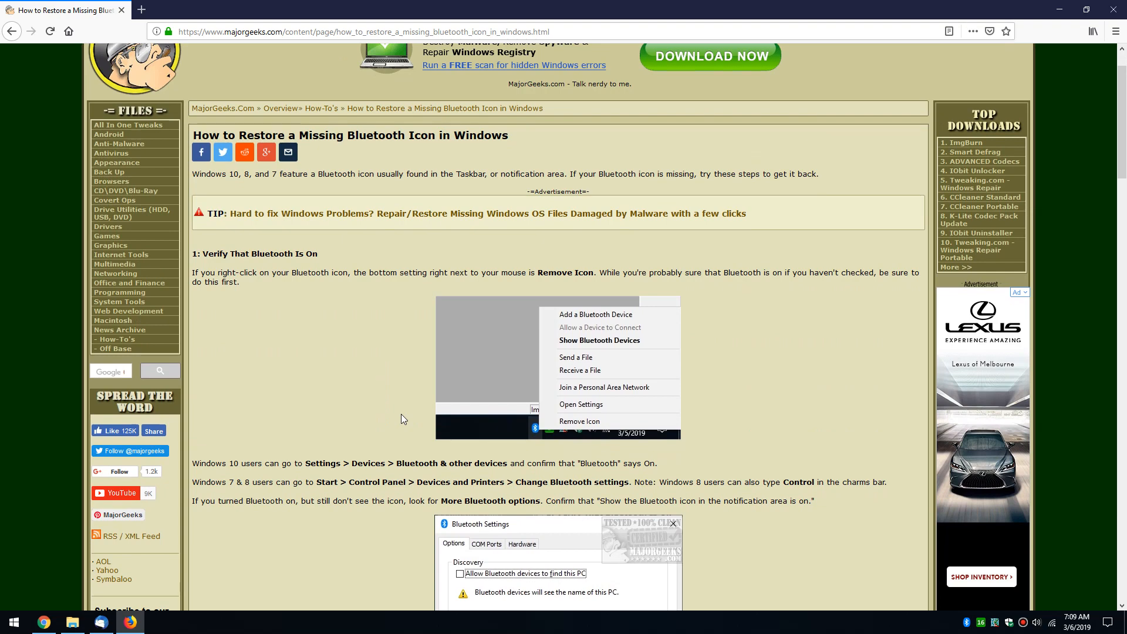
mouse_move(353, 363)
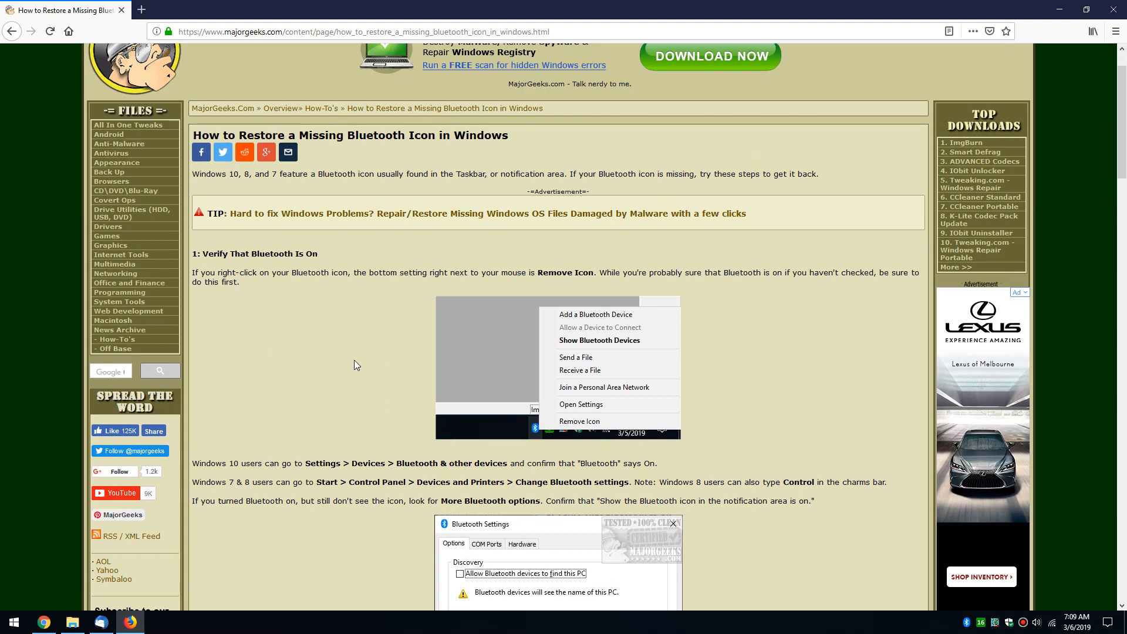